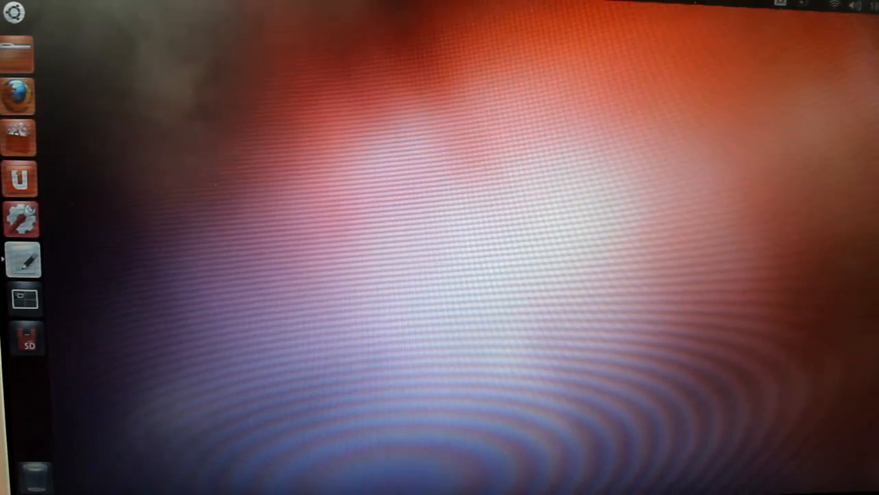
mouse_move(22, 260)
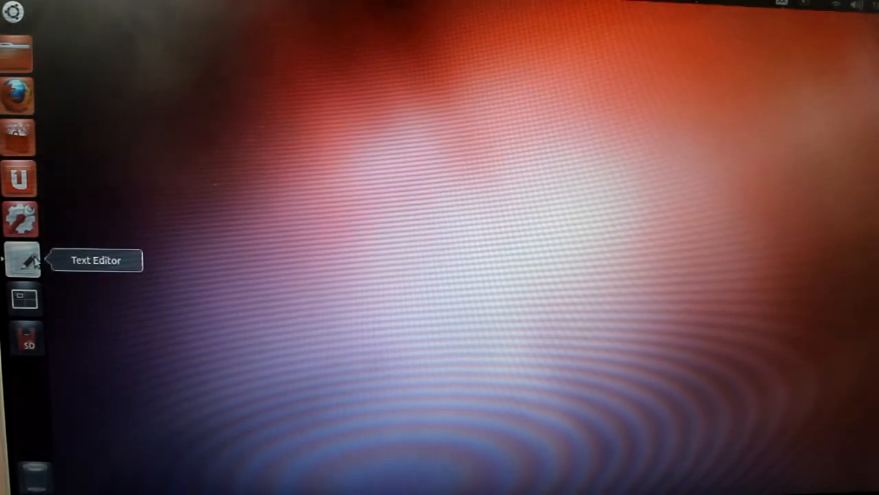
Launch gedit with the setup notes and read down to the audio alsamixer section.
left_click(22, 260)
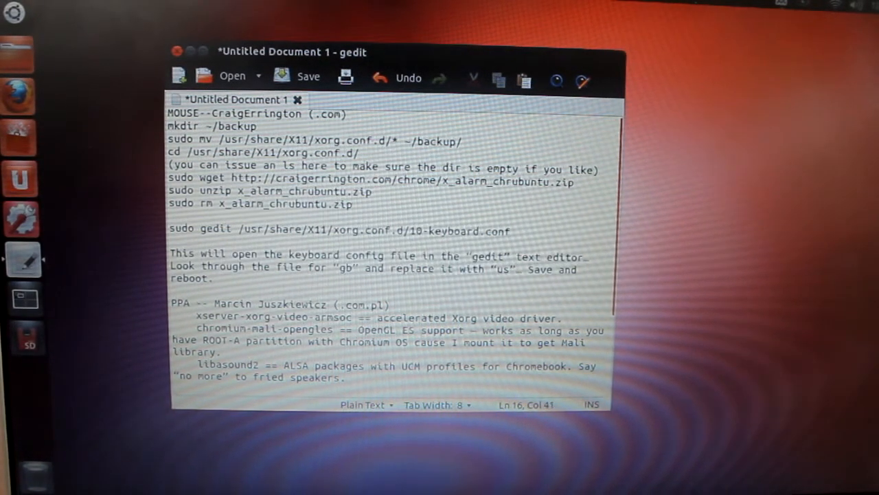
scroll("down", 3)
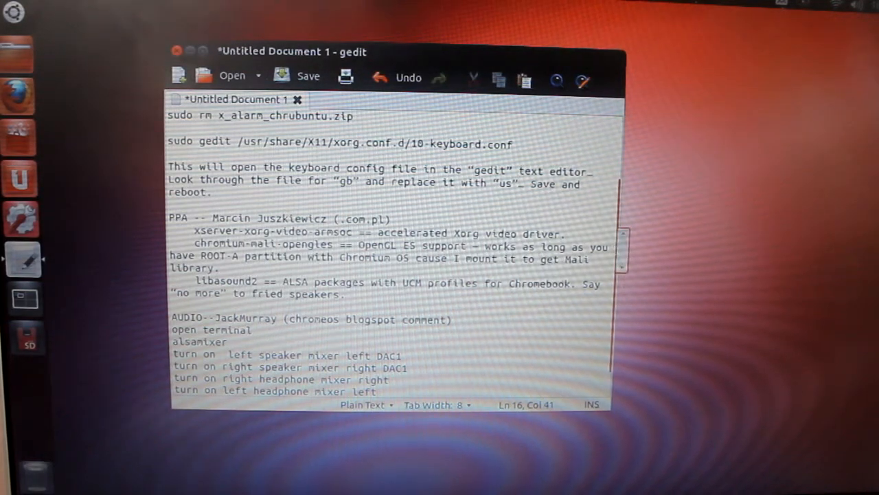
scroll("down", 3)
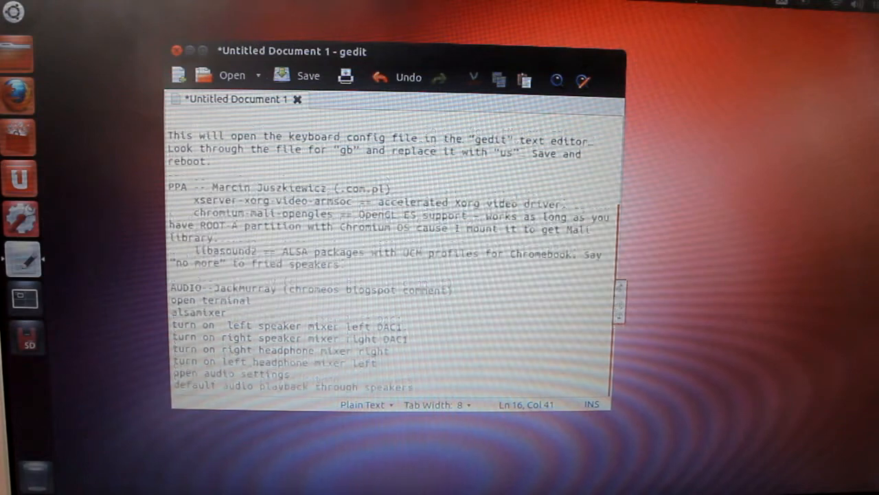
scroll("up", 3)
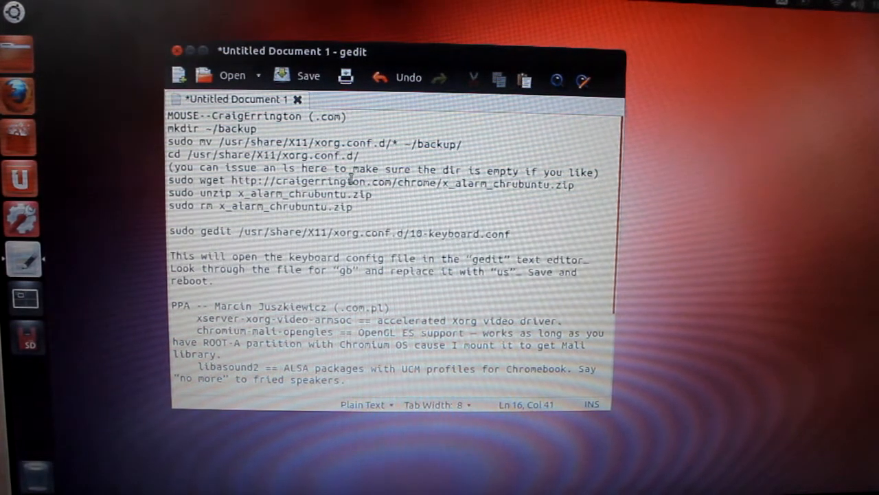
mouse_move(21, 219)
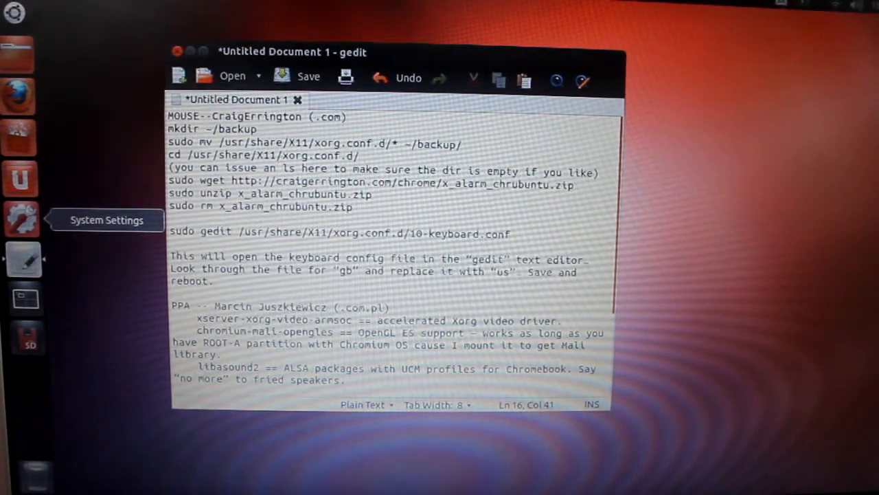
mouse_move(157, 268)
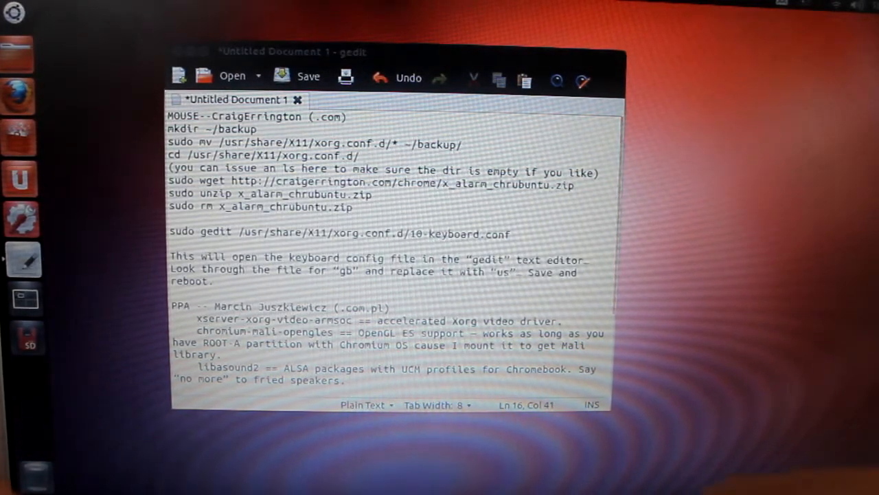
Search the Dash for 'terminal' and launch the Terminal application.
type("terminal")
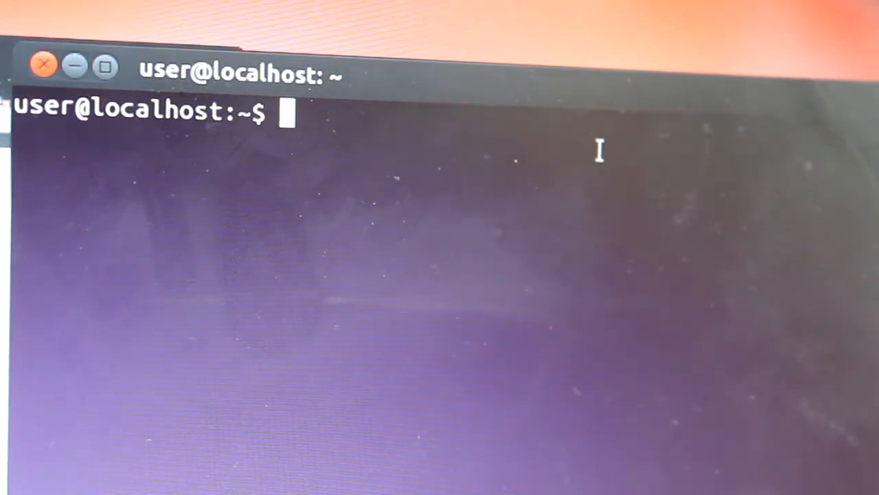
Create a backup folder in the home directory with mkdir ~/backup.
type("mkdir ~/backup")
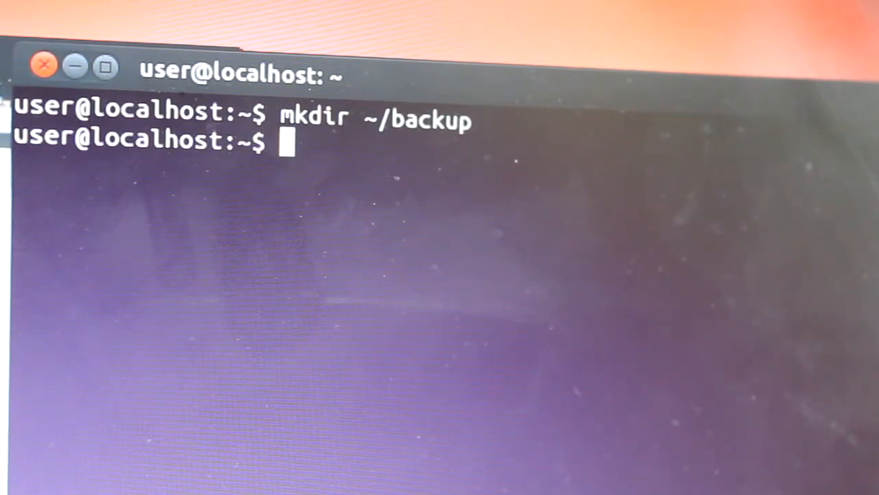
Move all files from /usr/share/X11/xorg.conf.d into ~/backup with sudo, authorizing with the password.
type("sudo")
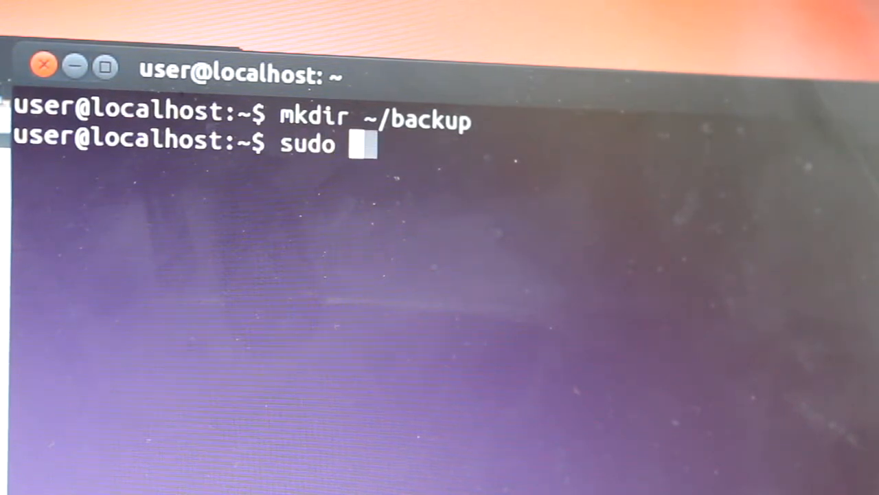
type("mv")
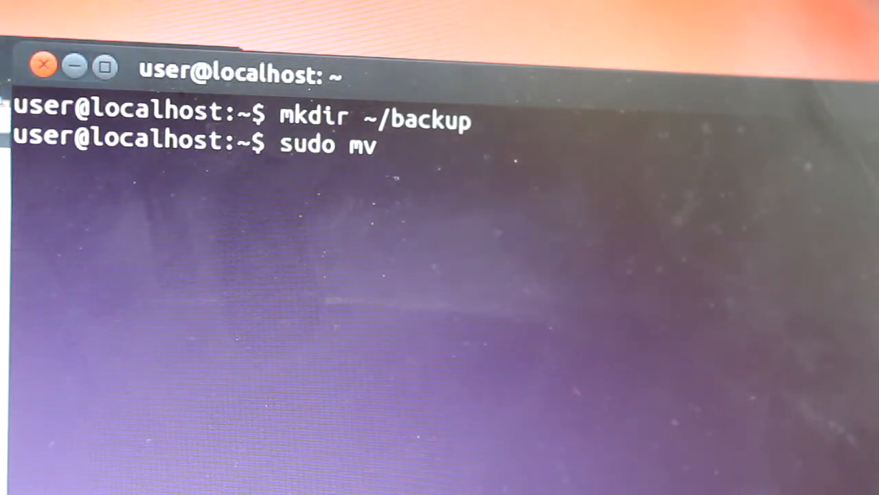
type("/usr")
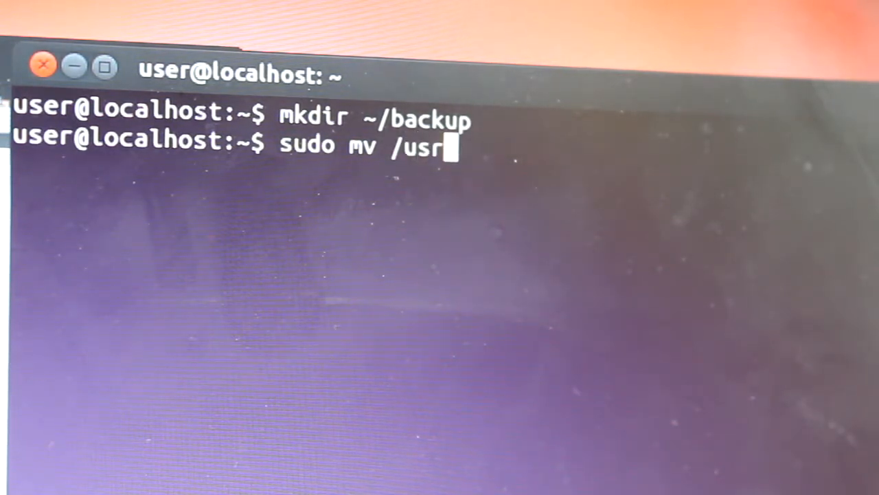
type("/")
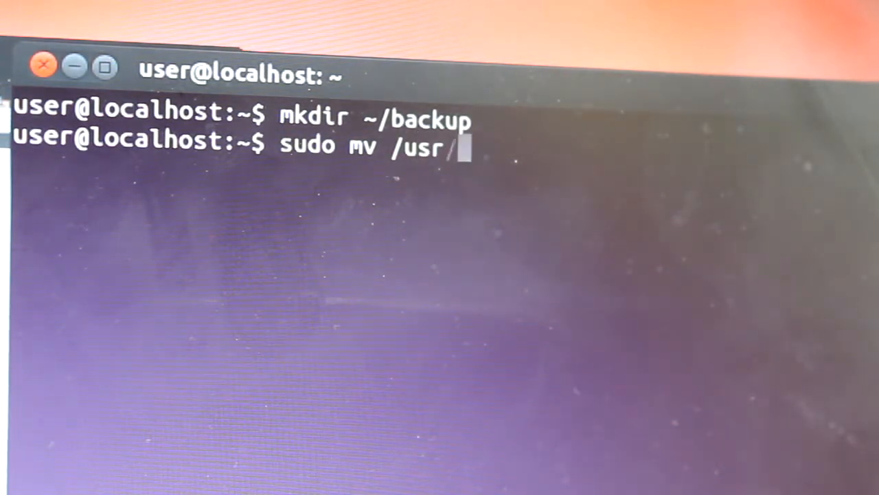
type("share/")
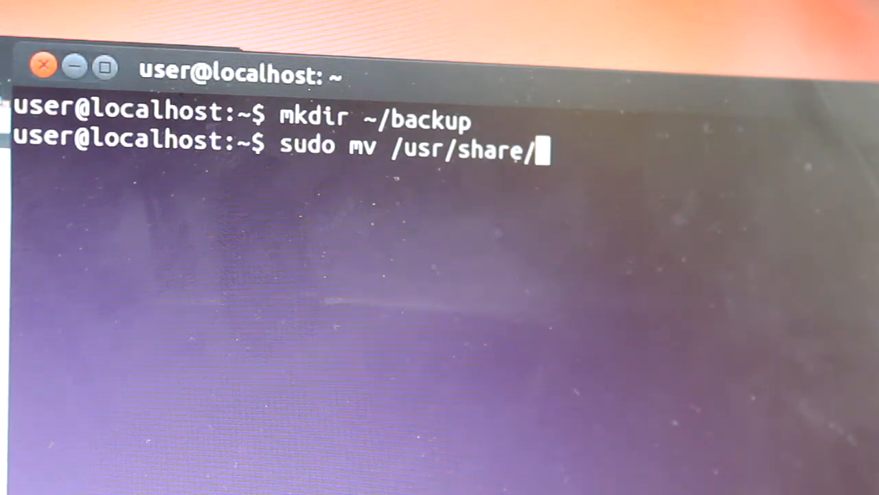
type("X11/")
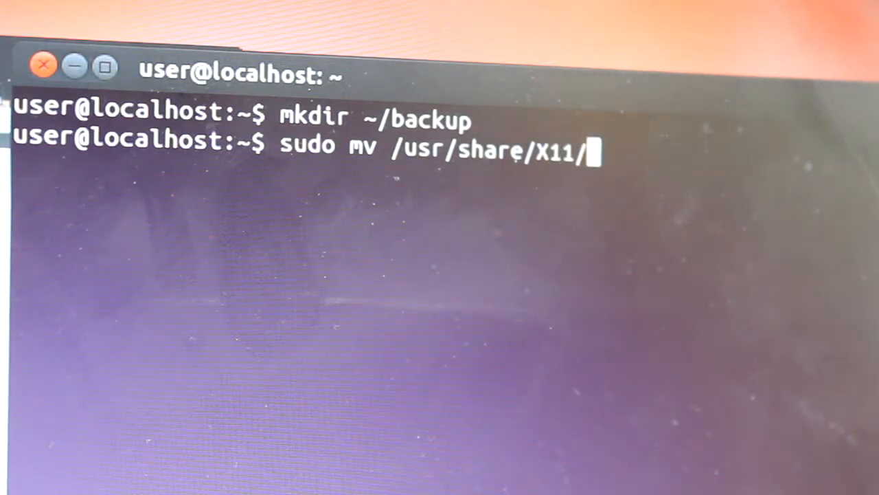
type("xorg")
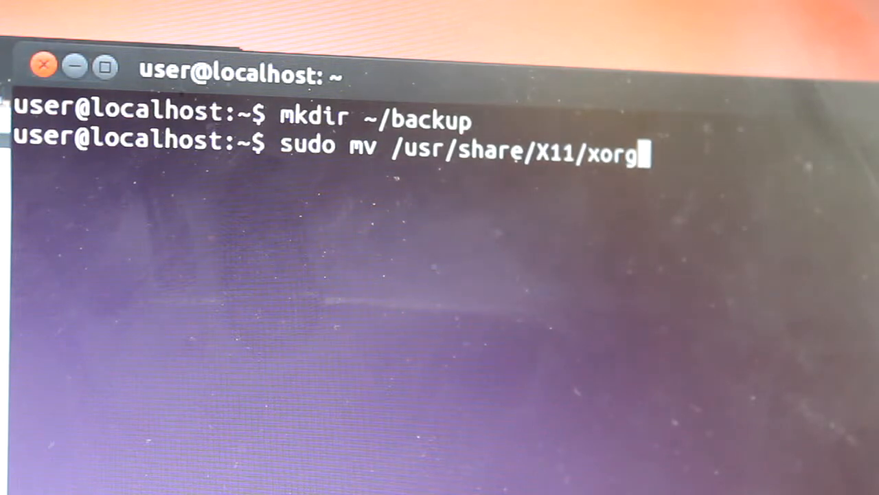
type(".co")
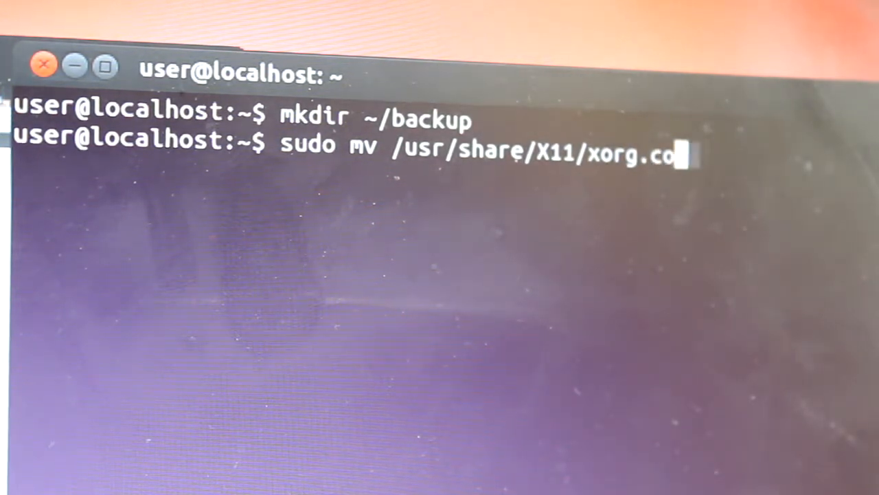
type("nf.")
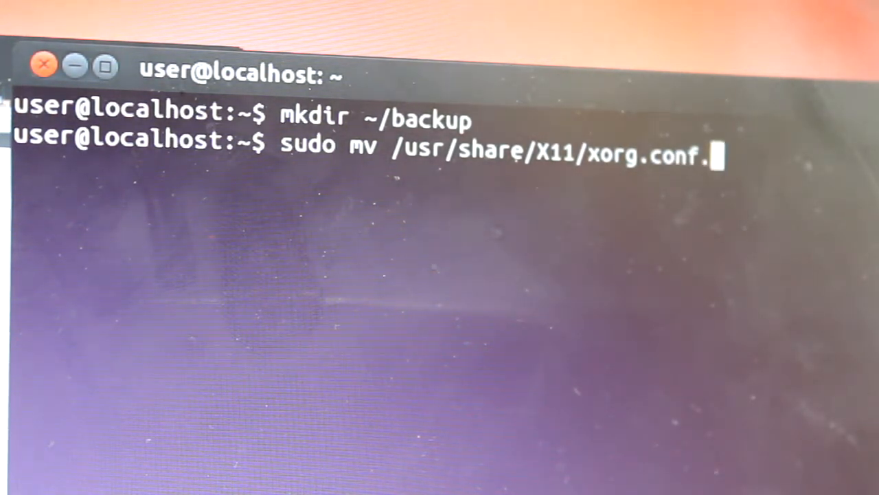
type("d/")
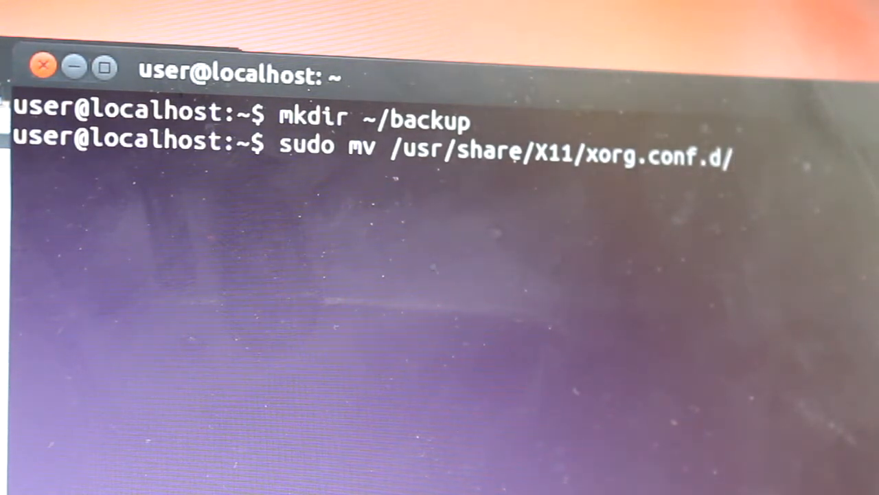
type("*")
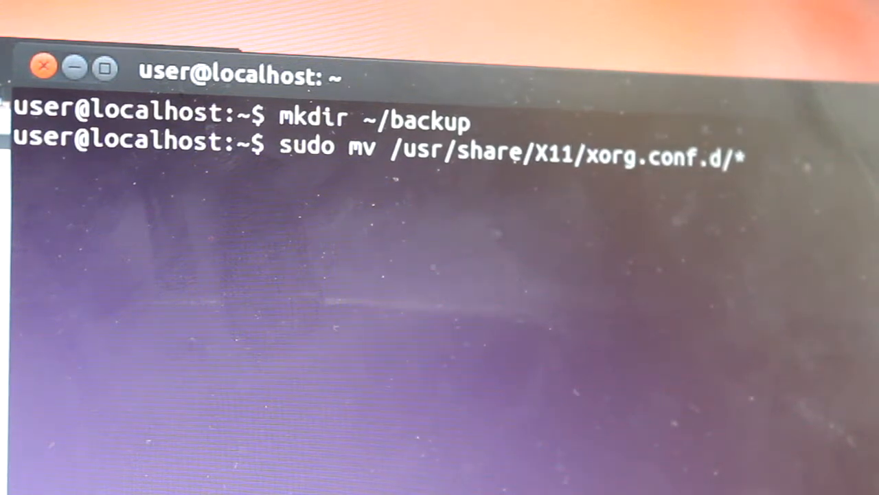
type("~/")
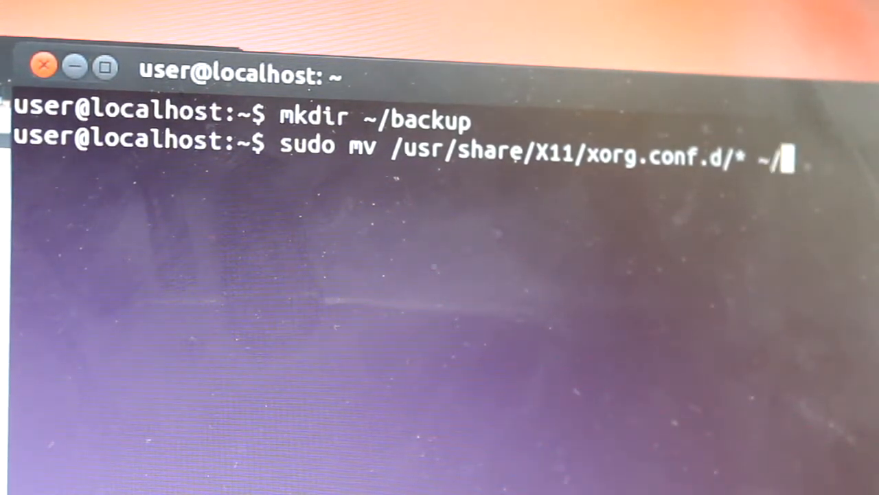
type("backup/")
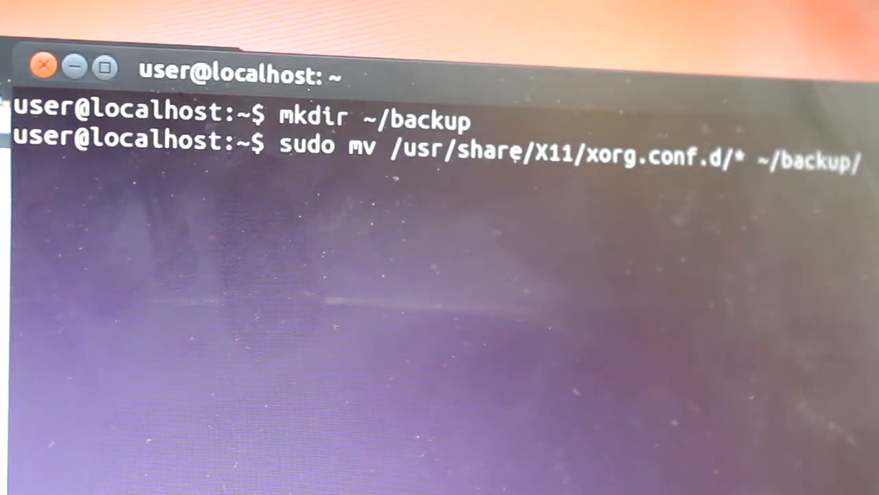
key("Return")
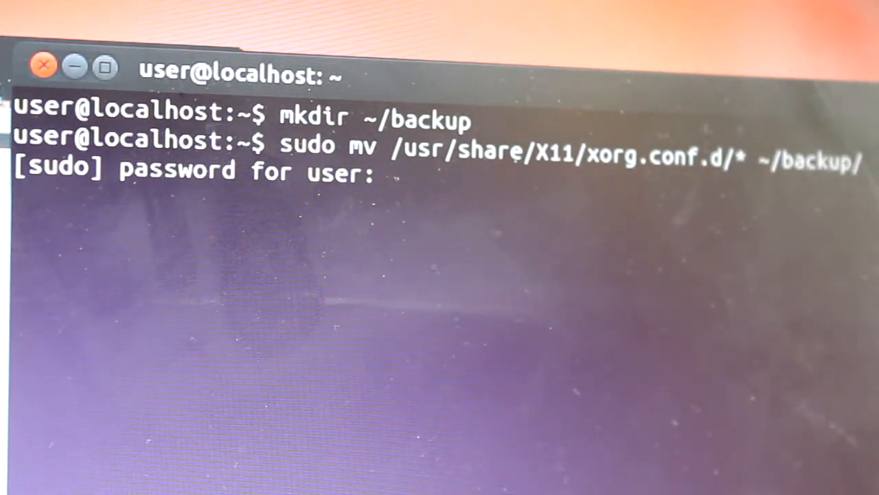
key("Return")
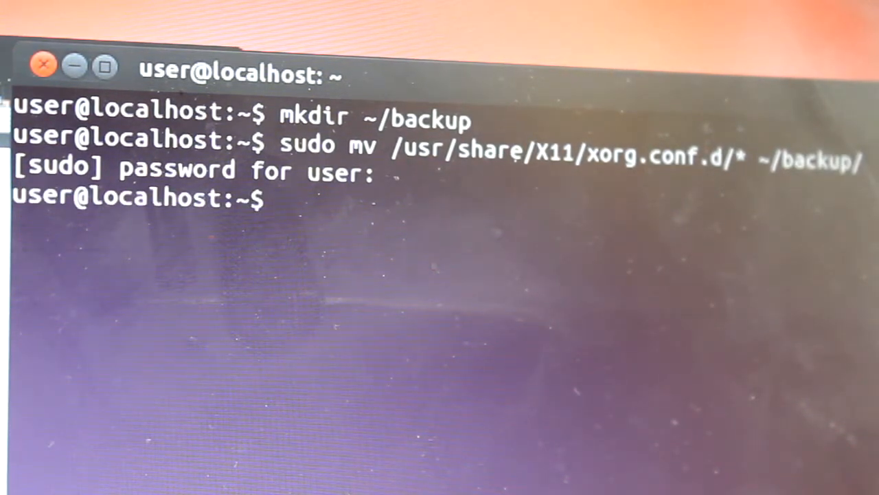
Change directory into /usr/share/X11/xorg.conf.d/.
type("cd")
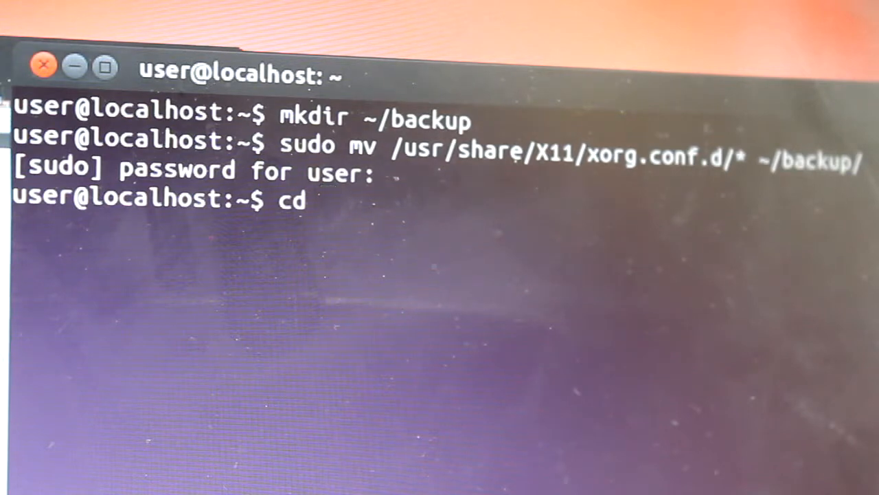
type("/usr")
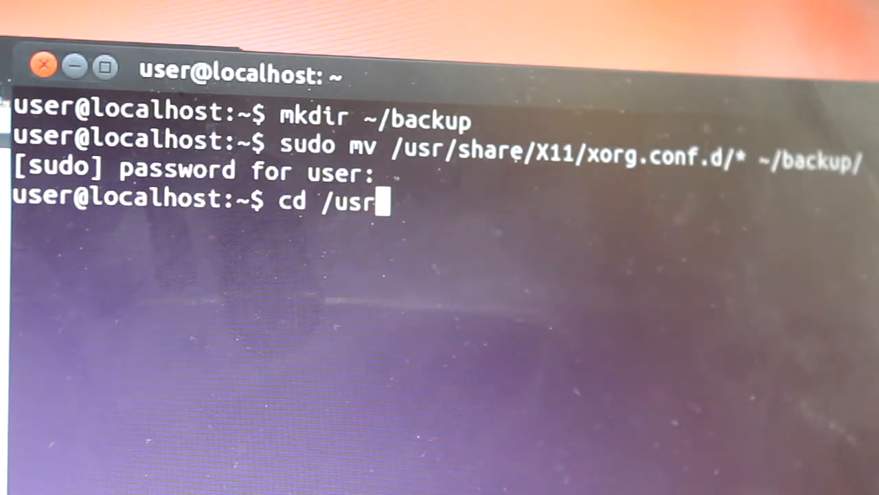
type("/share")
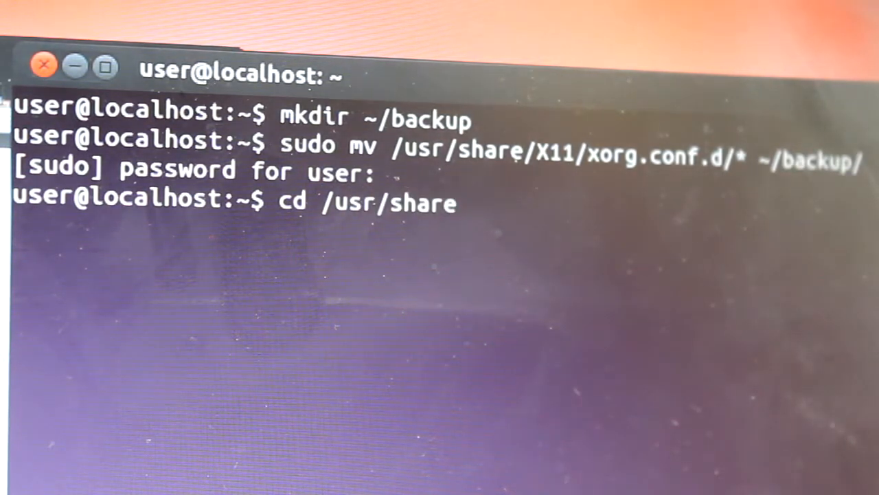
type("/x")
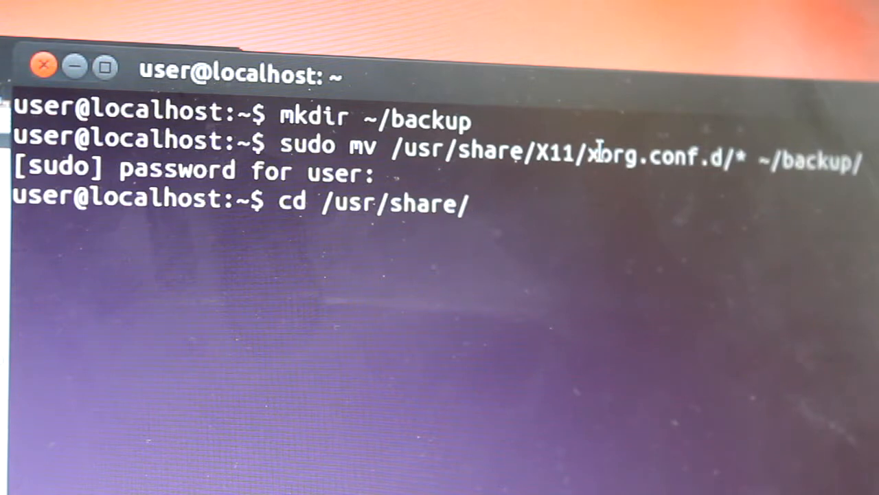
type("X1")
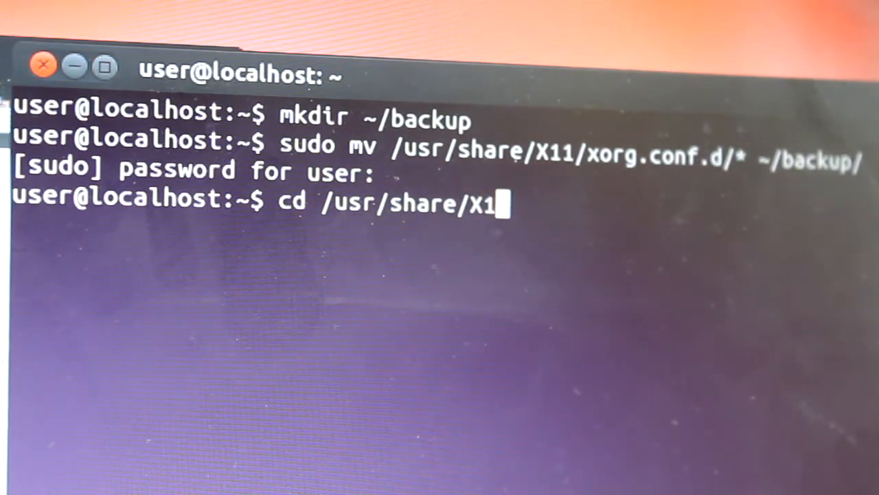
type("1/")
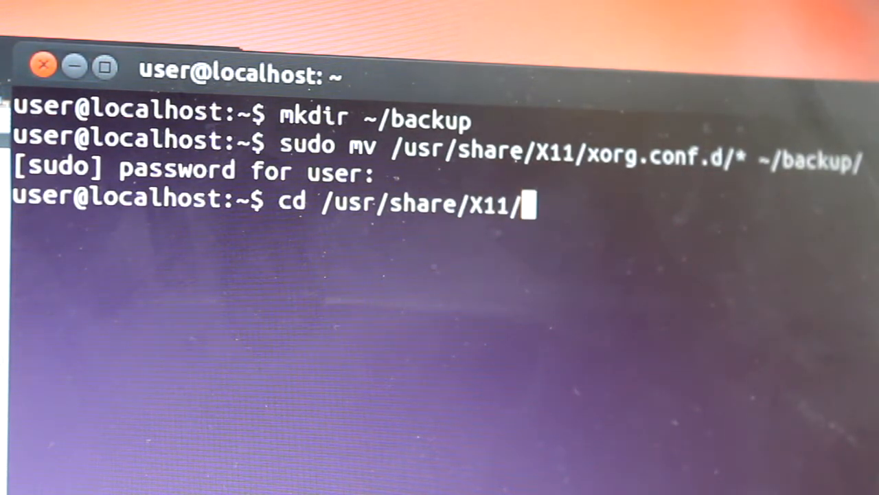
type("xo")
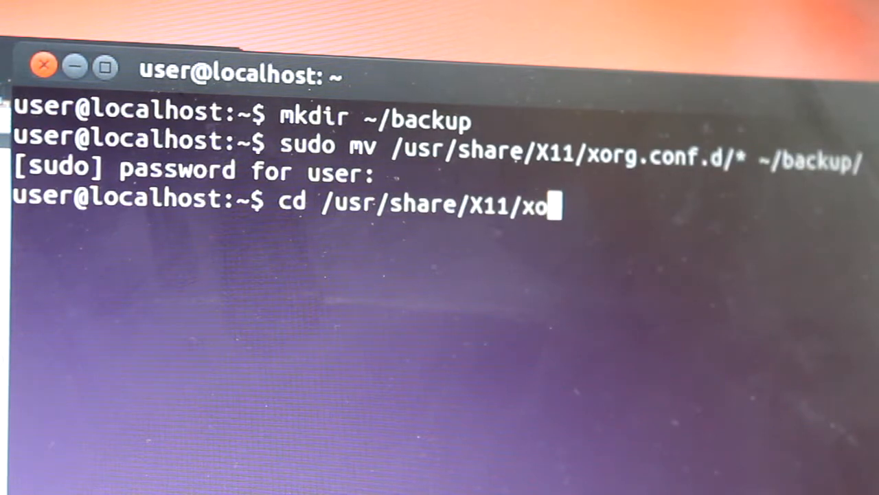
type("rg")
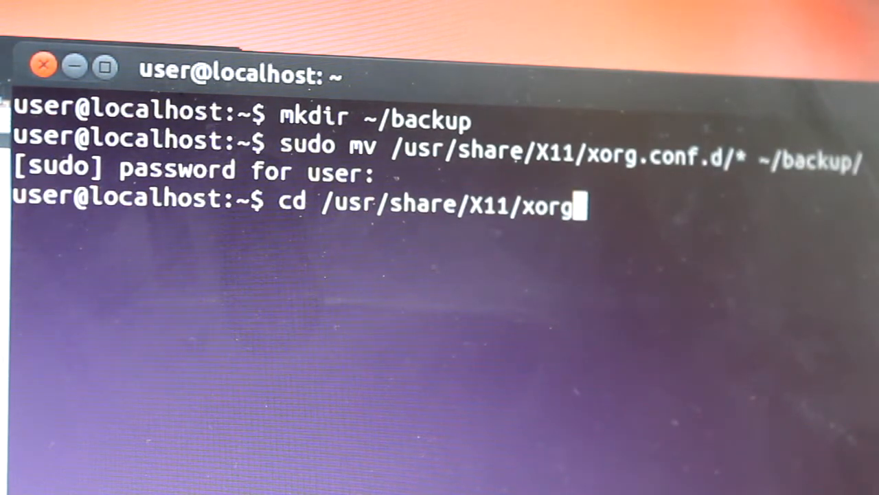
type(".conf")
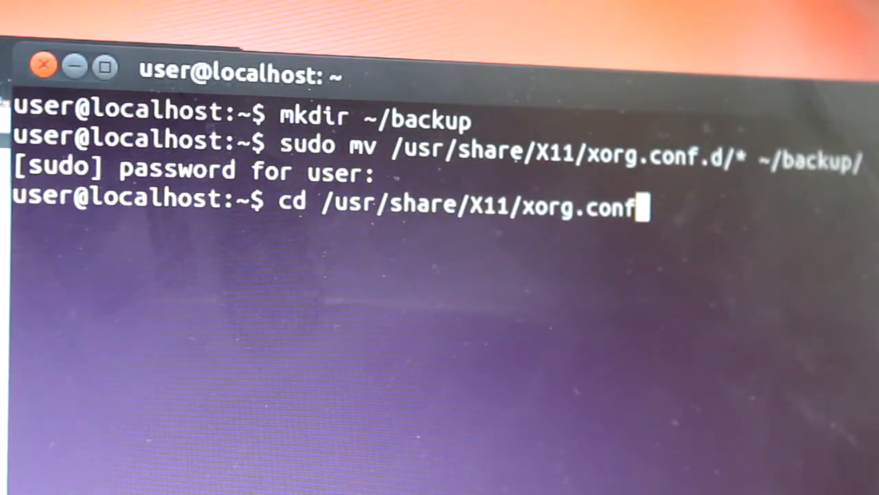
type(".d/")
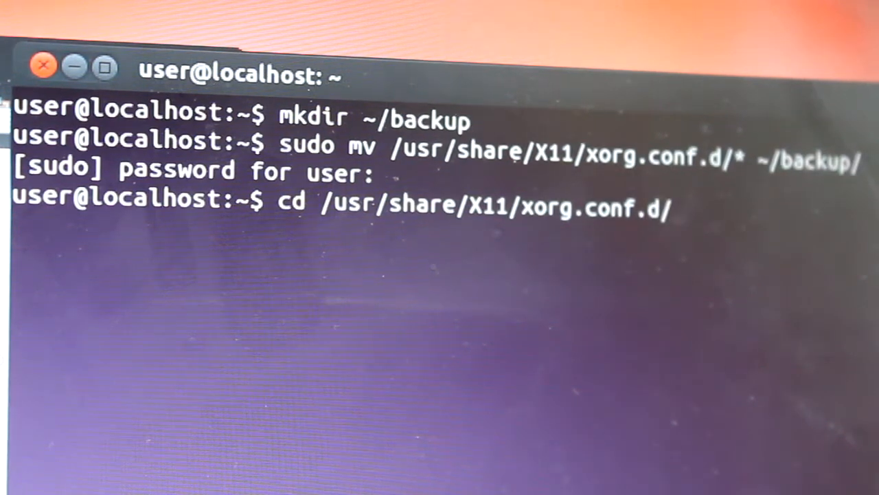
key("Return")
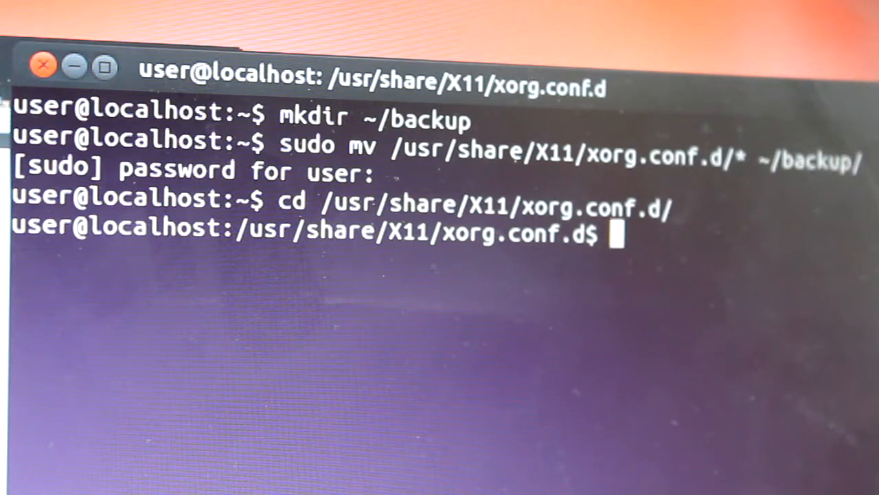
type("sudo wget")
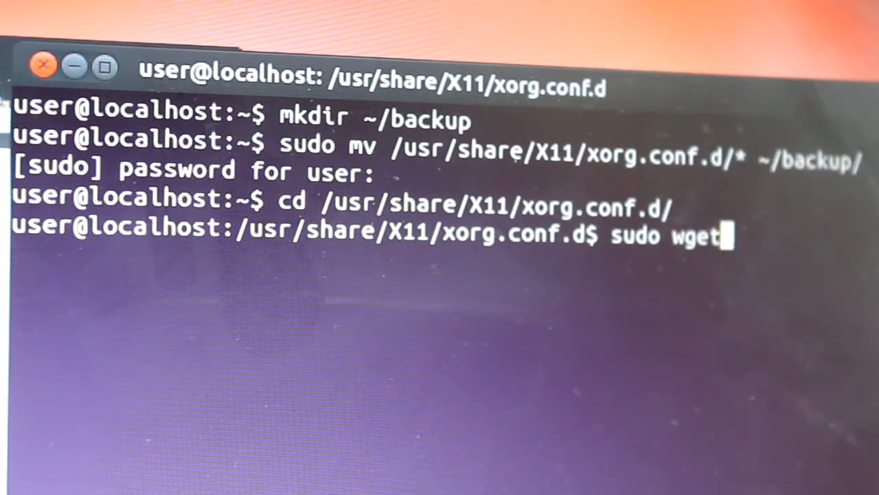
type("http")
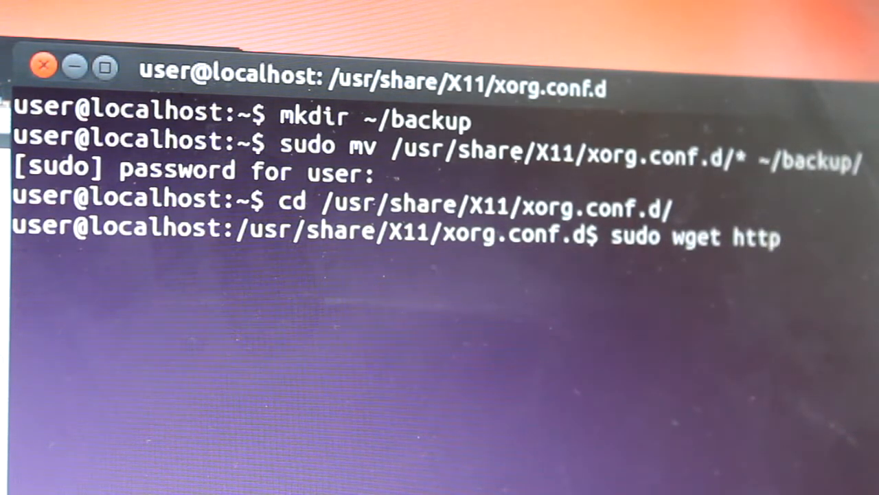
type("://")
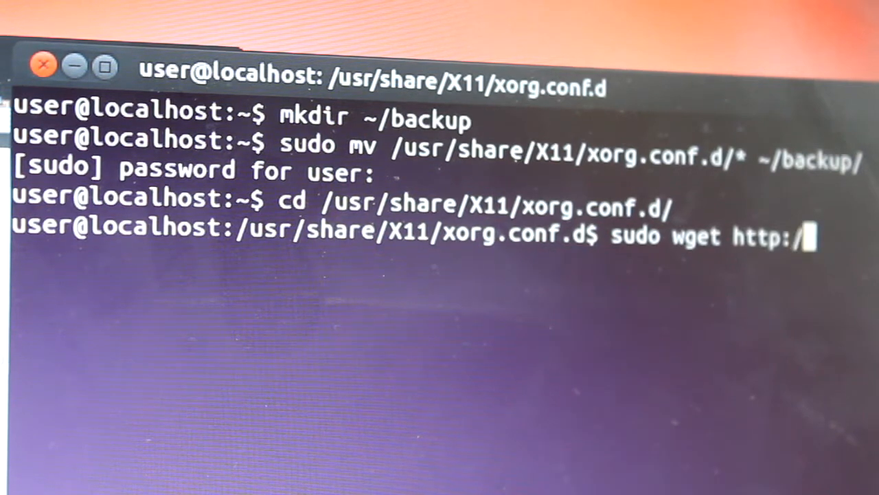
type("/crat")
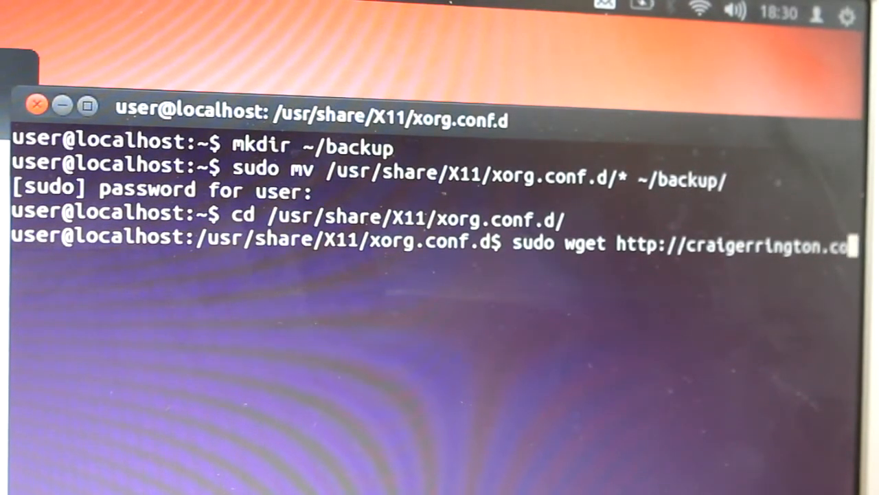
type("ome")
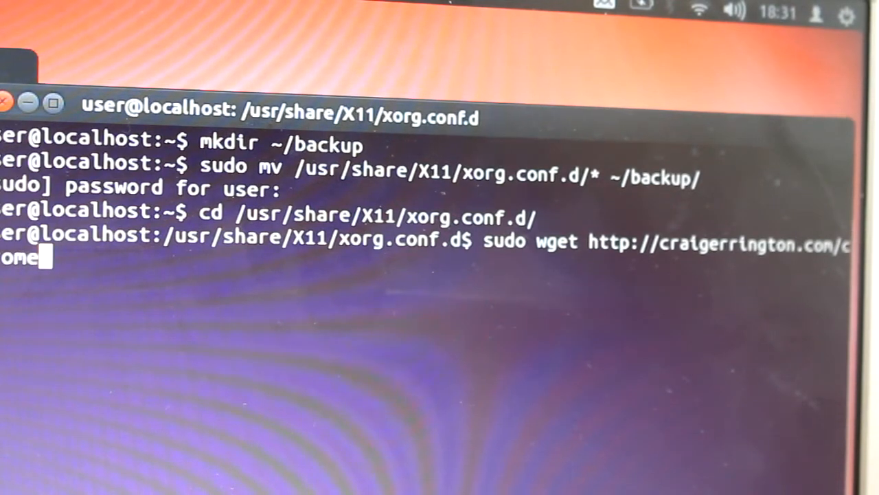
type("/x")
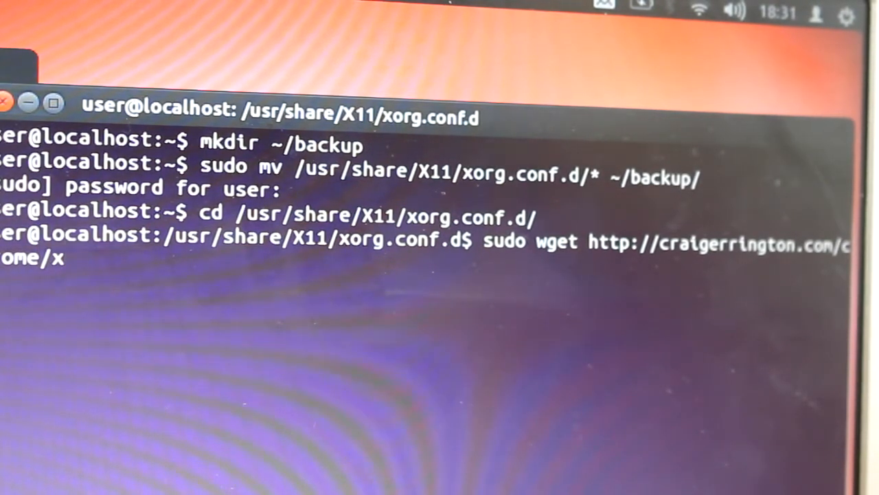
type("_alar")
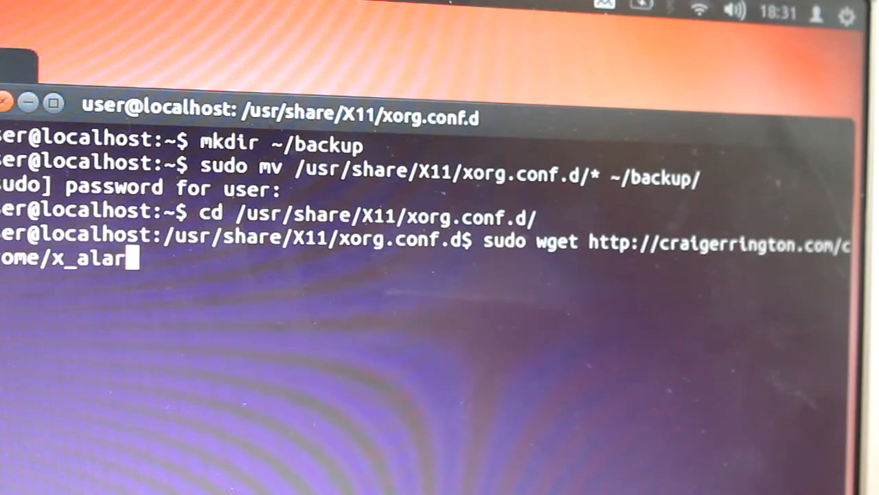
type("m_c")
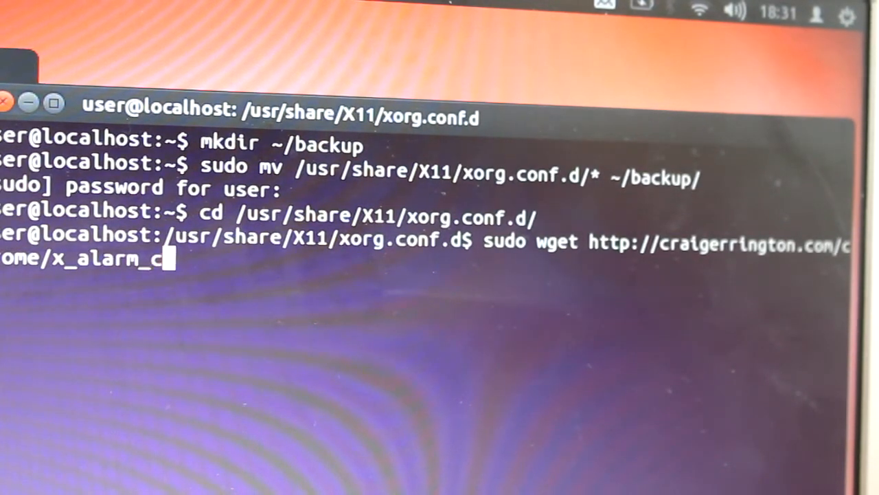
type("hrubuntu")
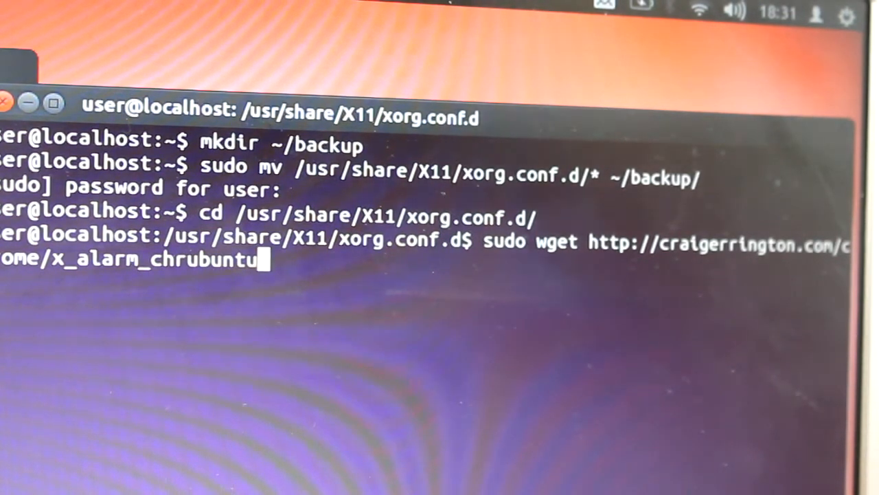
type(".zip")
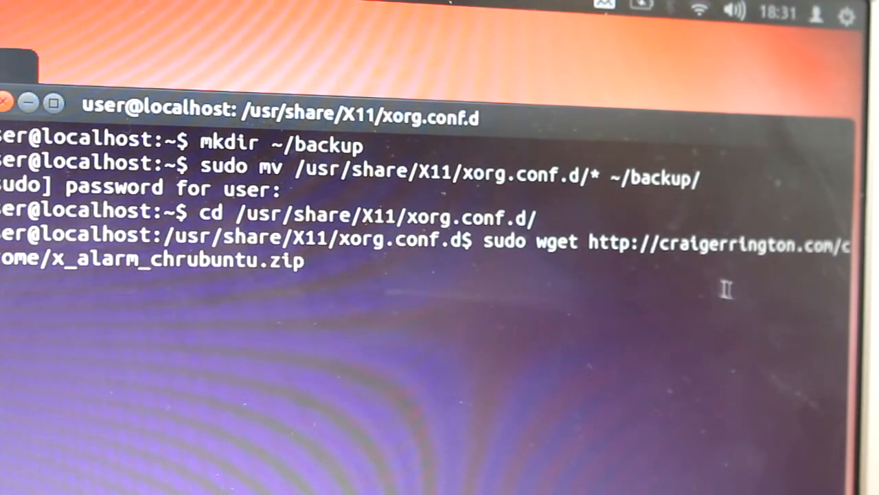
key("Return")
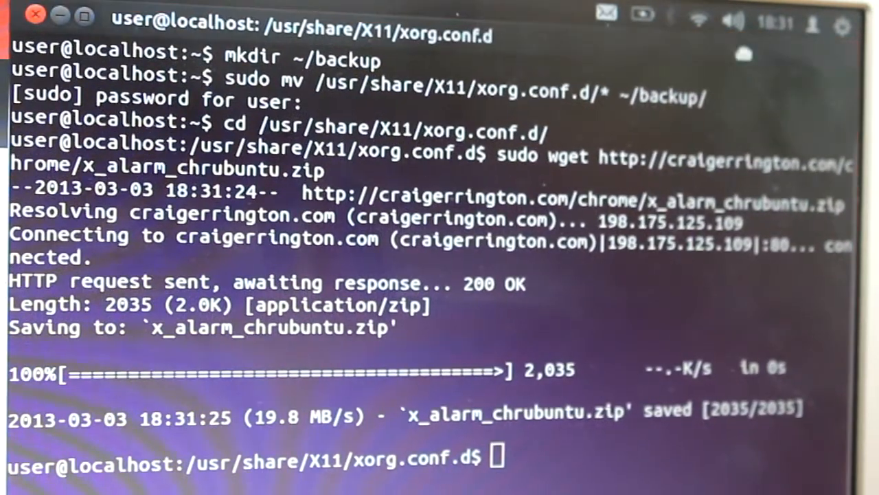
mouse_move(742, 83)
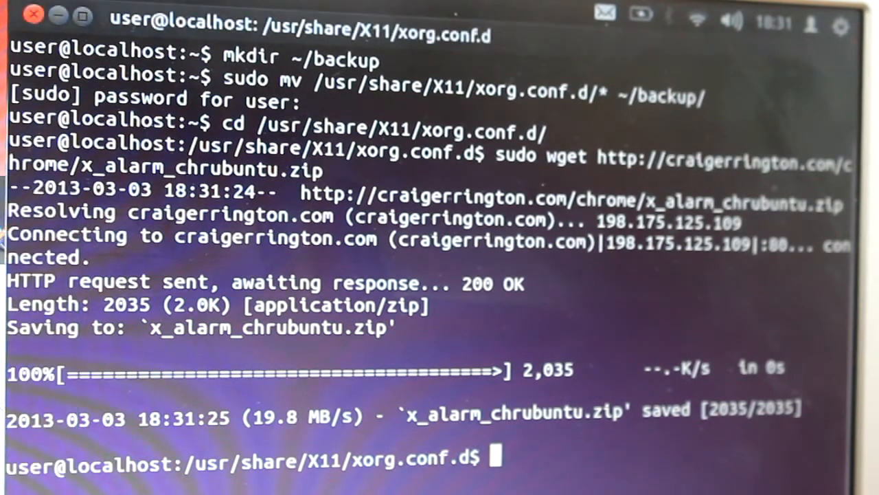
Extract x_alarm_chrubuntu.zip with sudo unzip, placing the six .conf files in xorg.conf.d.
type("sudo")
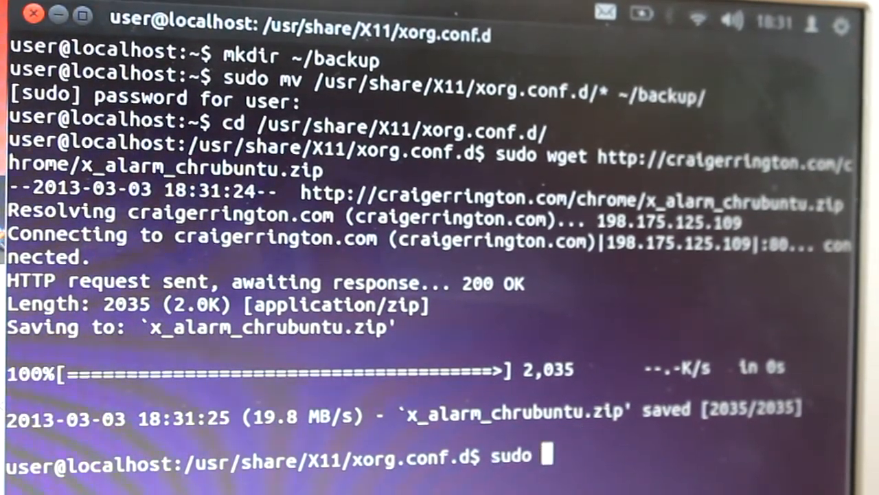
type("unzip")
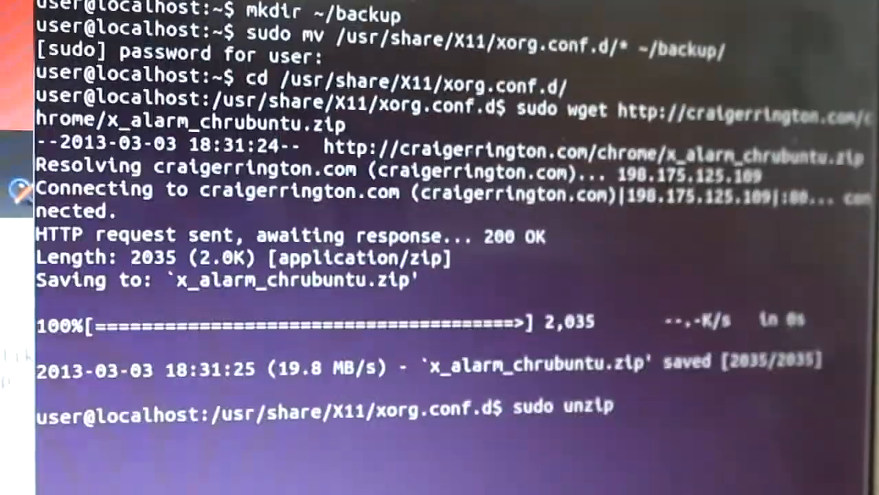
scroll("down", 3)
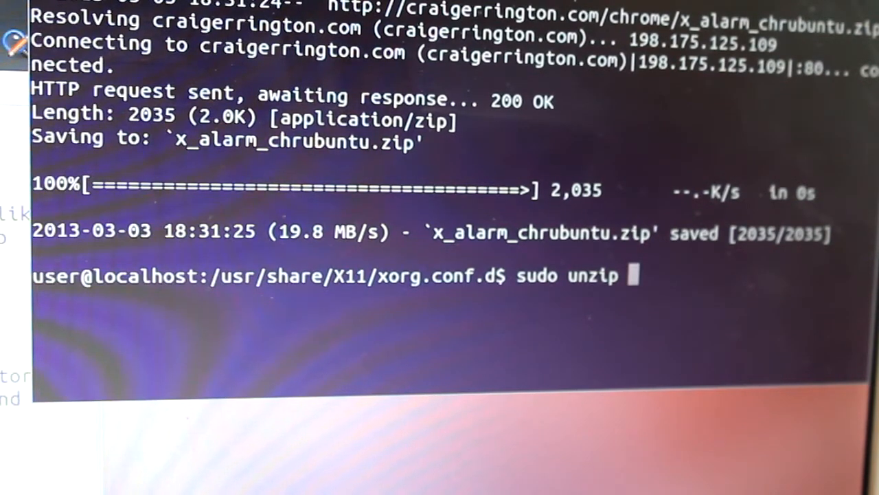
type("x_")
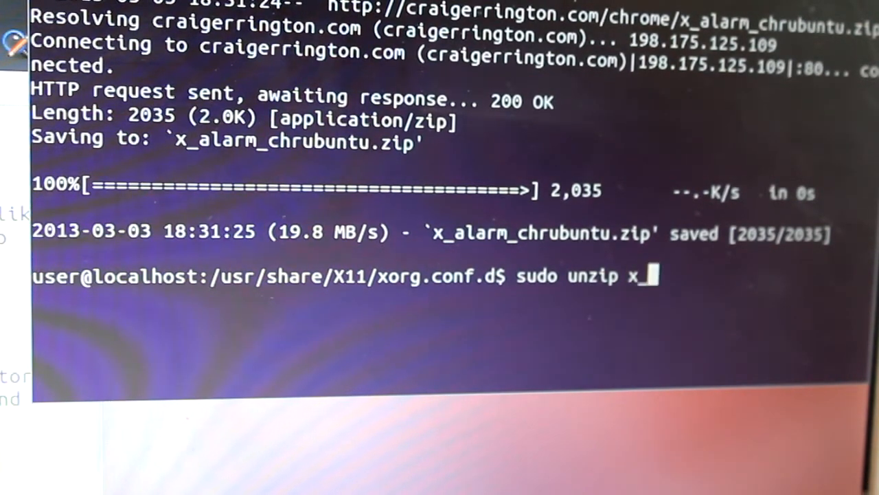
type("alarm_")
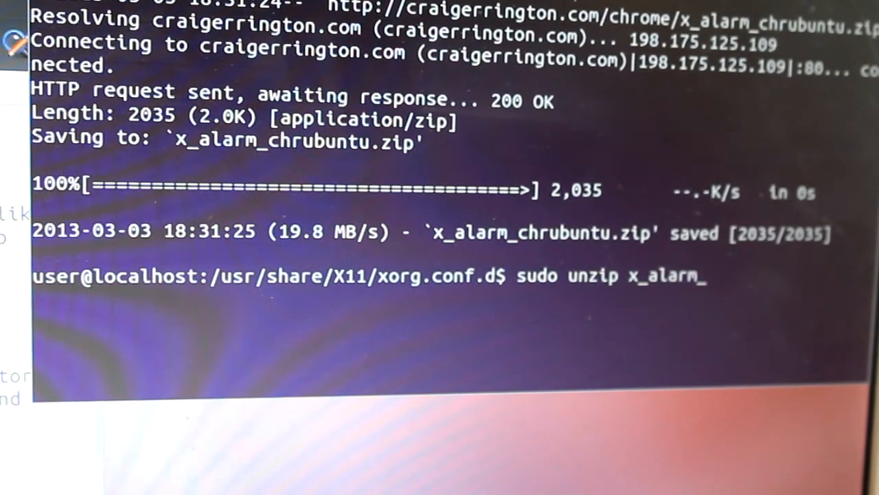
type("c")
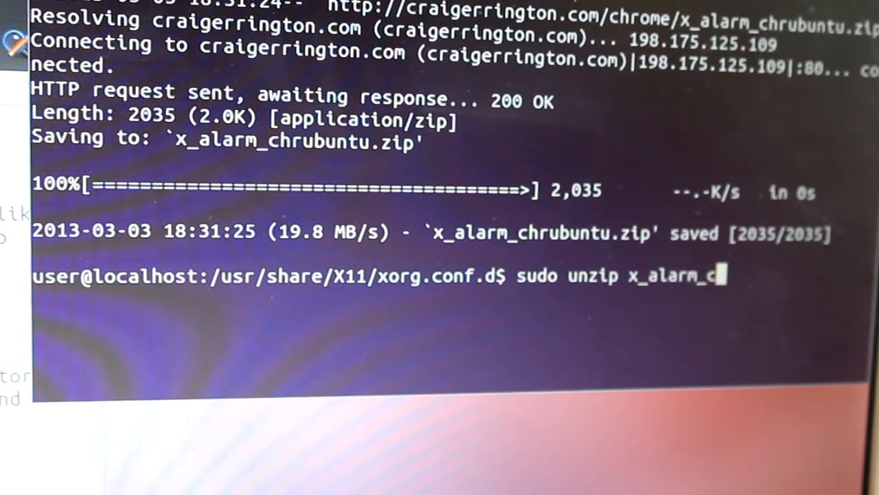
type("hrubuntu")
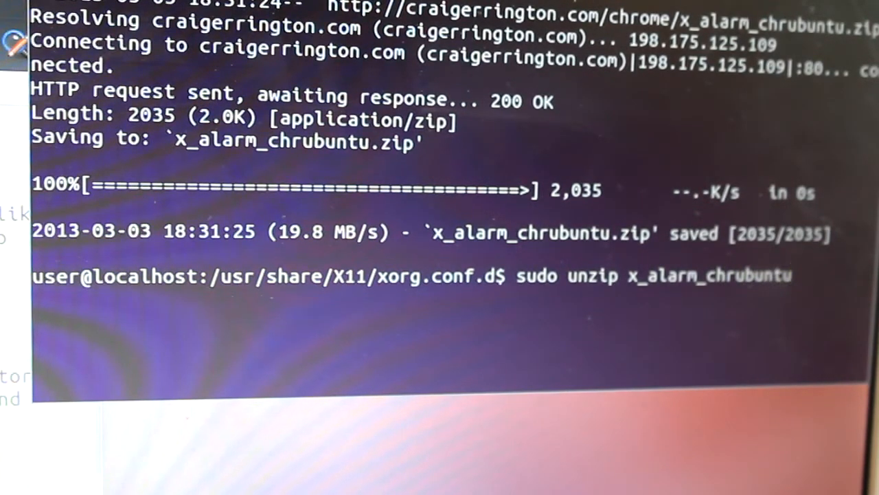
type(".zip")
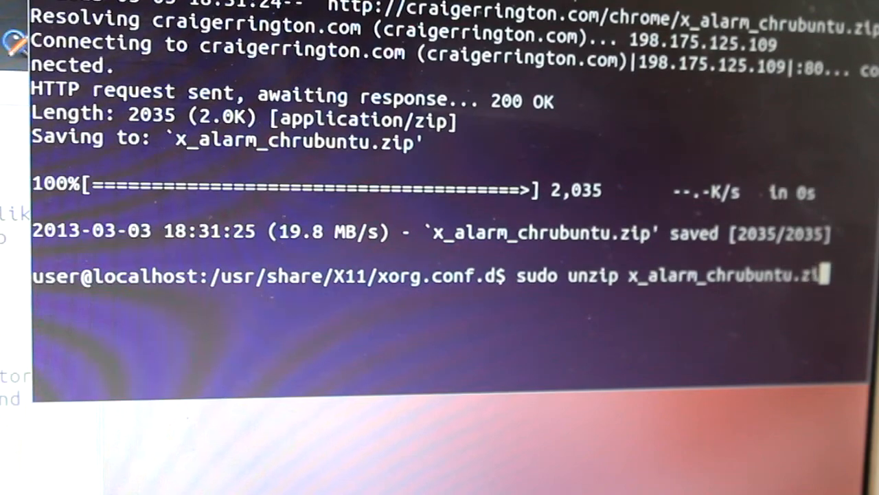
key("Return")
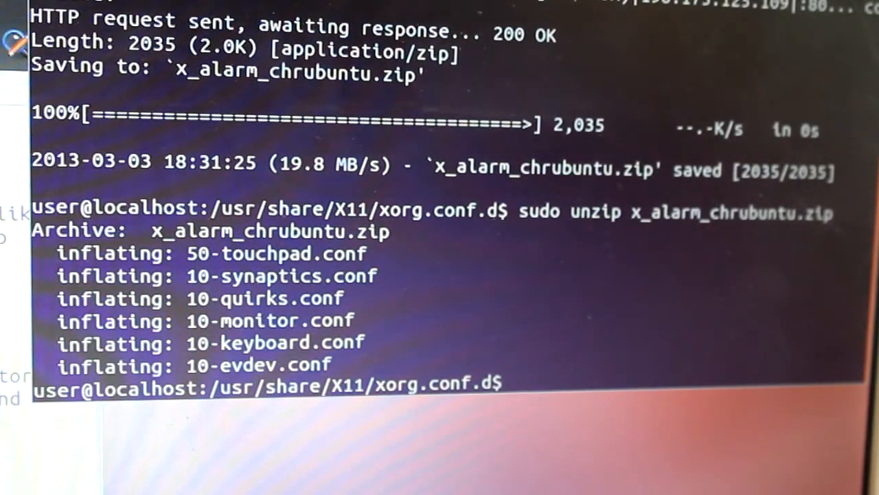
Delete the x_alarm_chrubuntu.zip archive with sudo rm.
type("sudo")
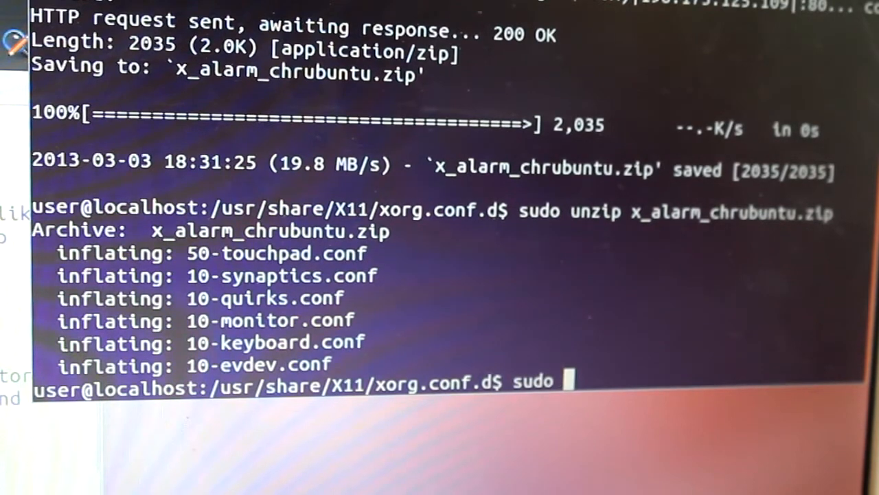
type("rm x_alarm_")
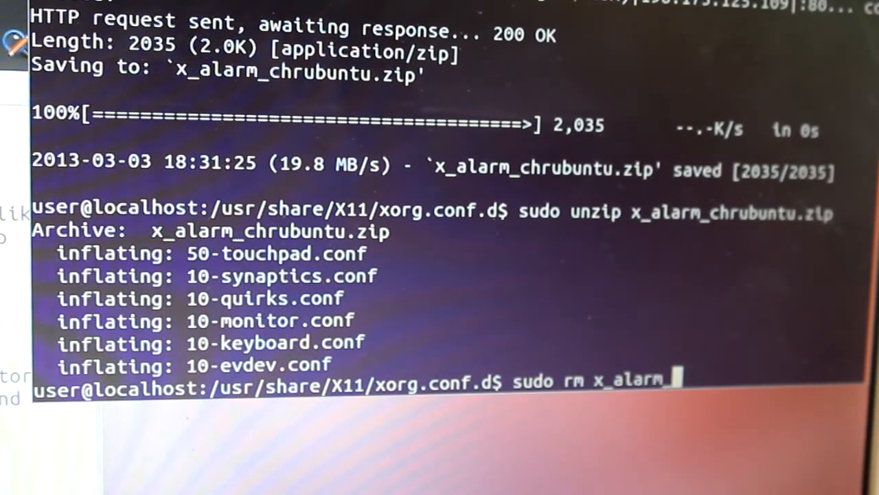
type("chrubun")
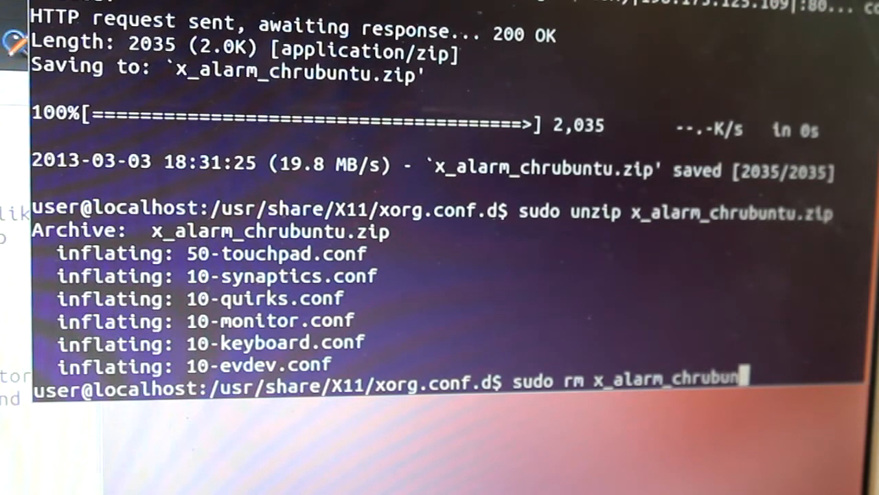
type(".zi")
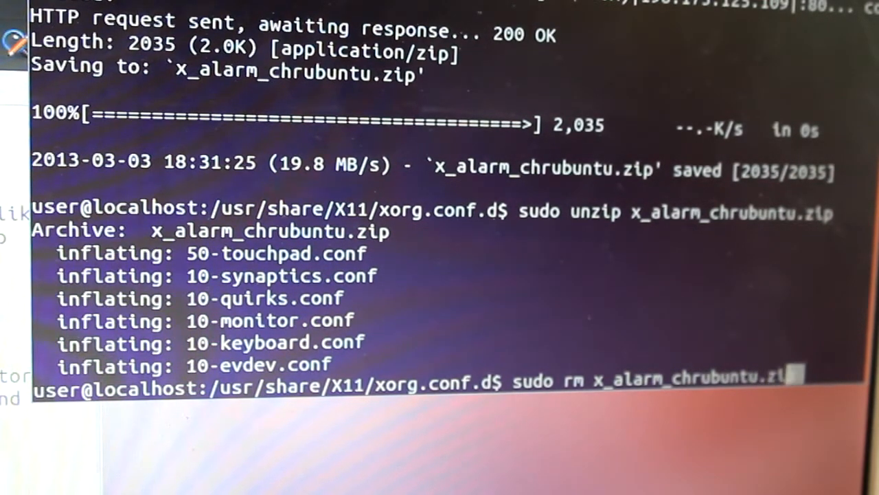
key("Return")
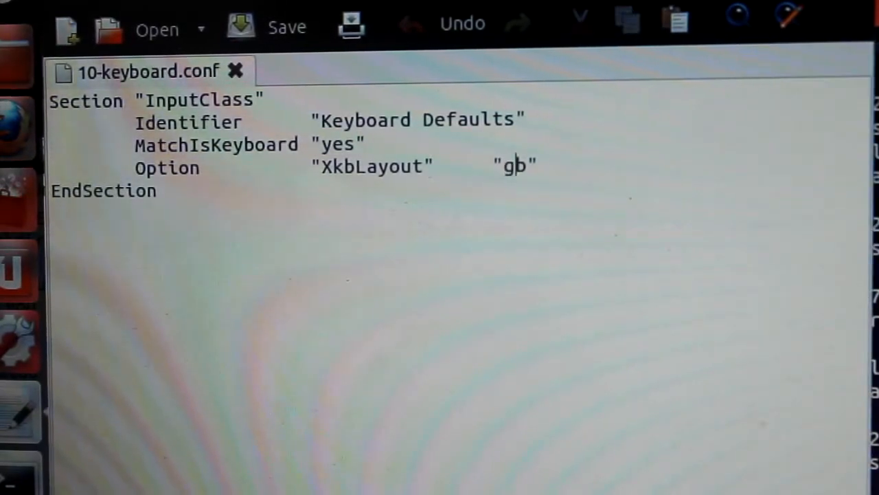
Set XkbLayout to "us" in 10-keyboard.conf and save the file.
type("us")
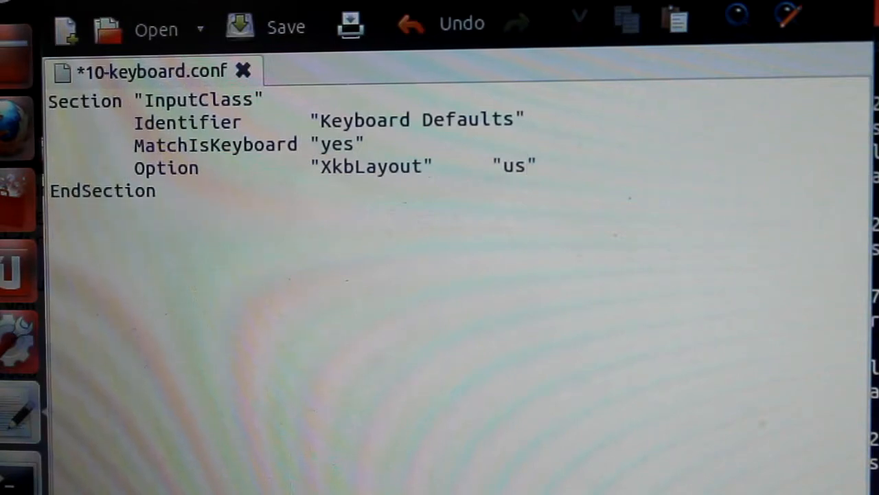
left_click(529, 165)
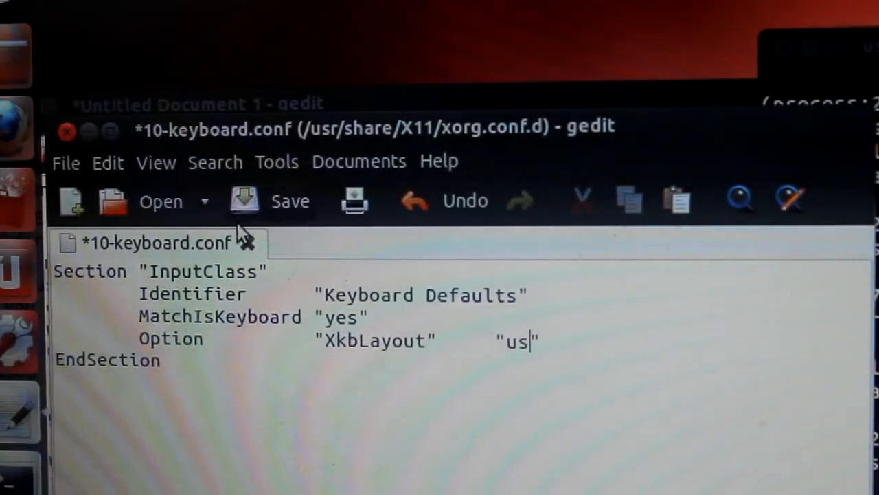
left_click(290, 200)
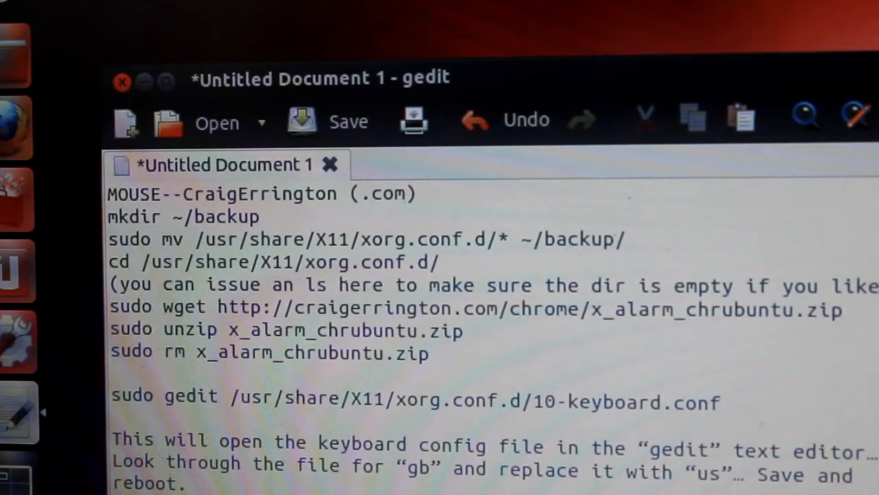
Save the untitled notes document under the name 'fixes'.
left_click(120, 82)
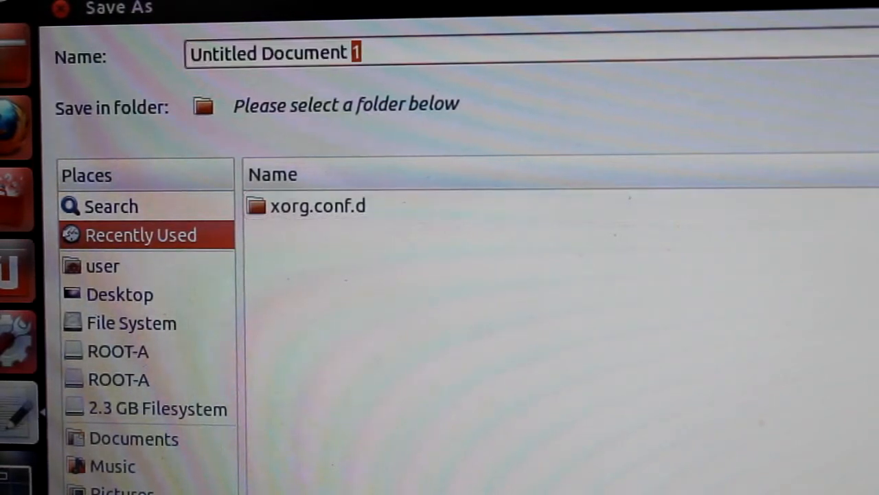
type("fixes")
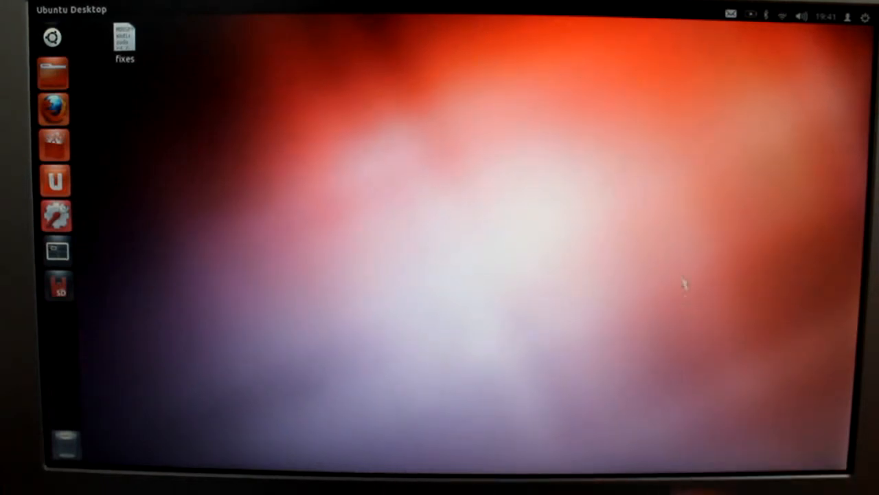
mouse_move(621, 242)
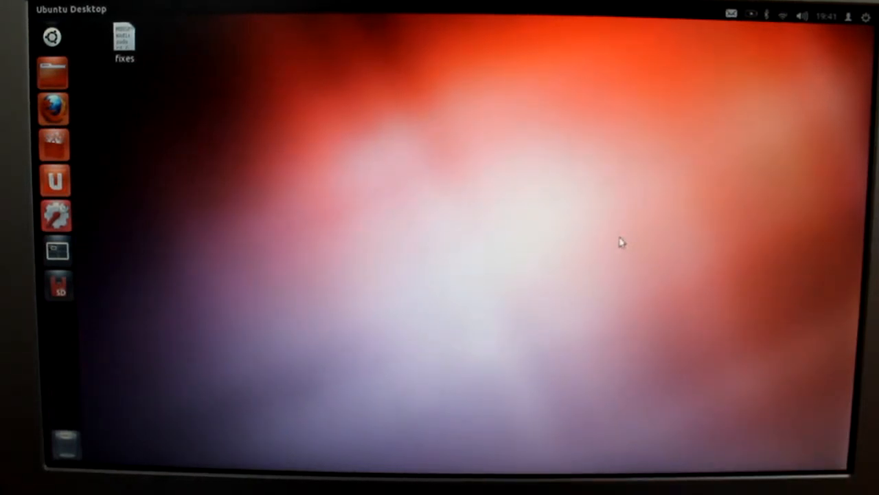
mouse_move(704, 94)
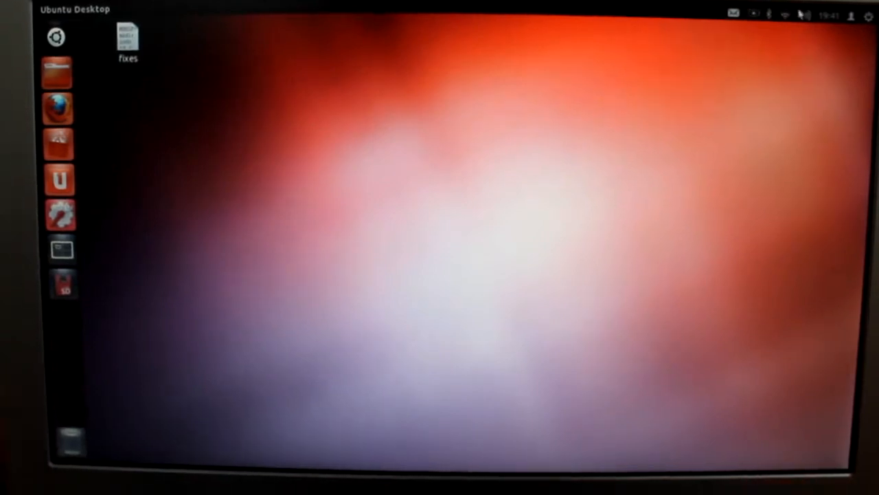
mouse_move(58, 71)
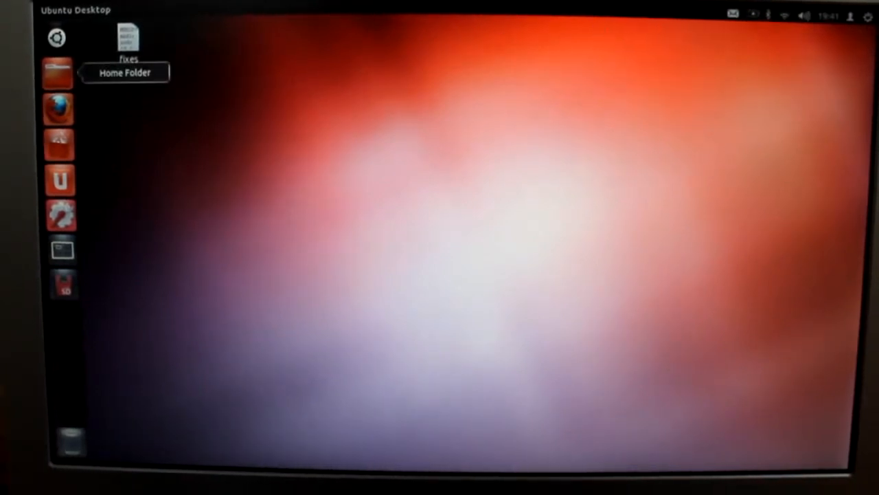
mouse_move(493, 126)
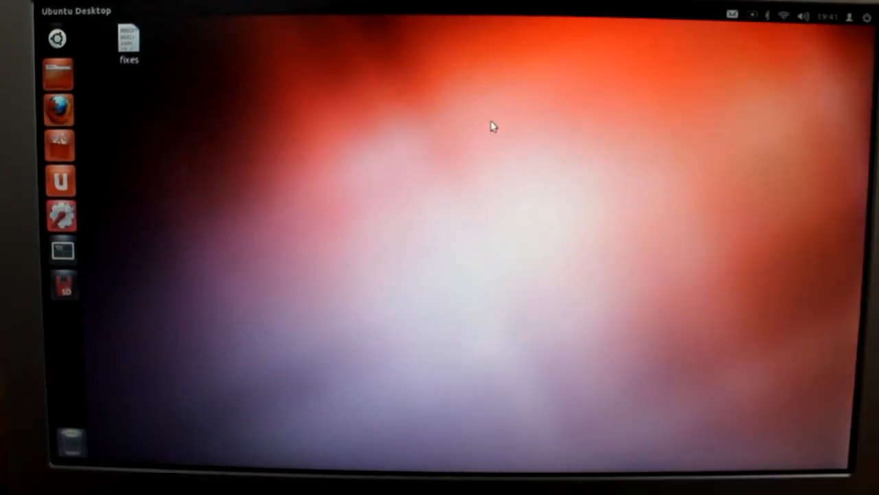
mouse_move(58, 38)
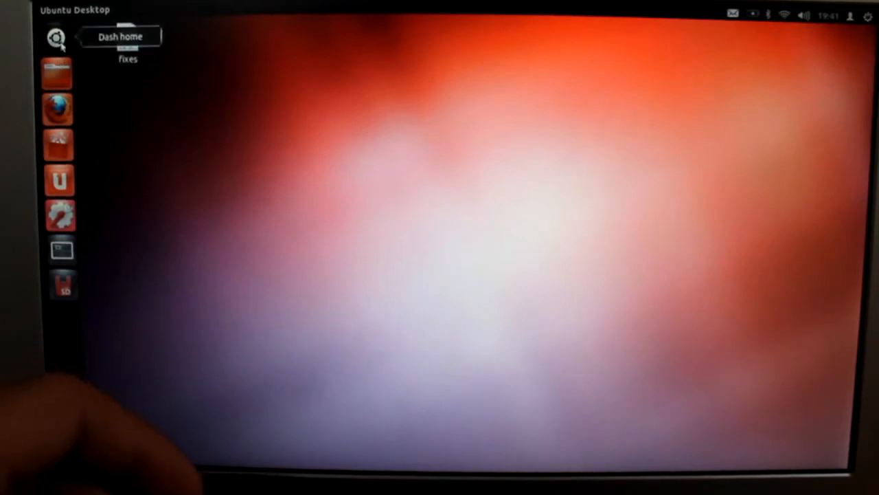
Search the Dash for 'mouse' to open Mouse and Touchpad settings.
left_click(56, 37)
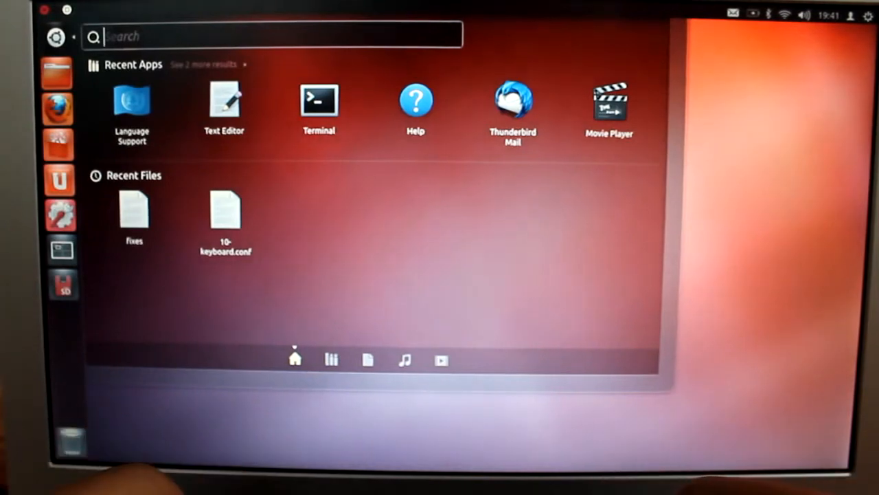
type("mouse")
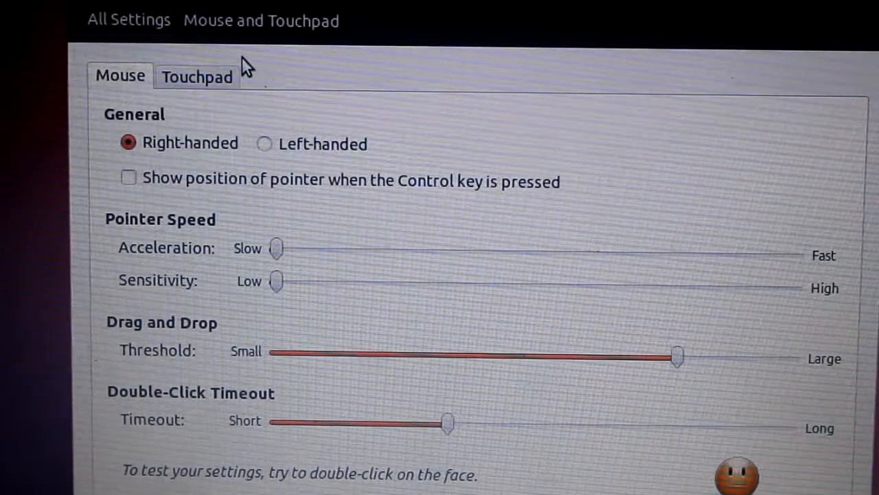
mouse_move(250, 212)
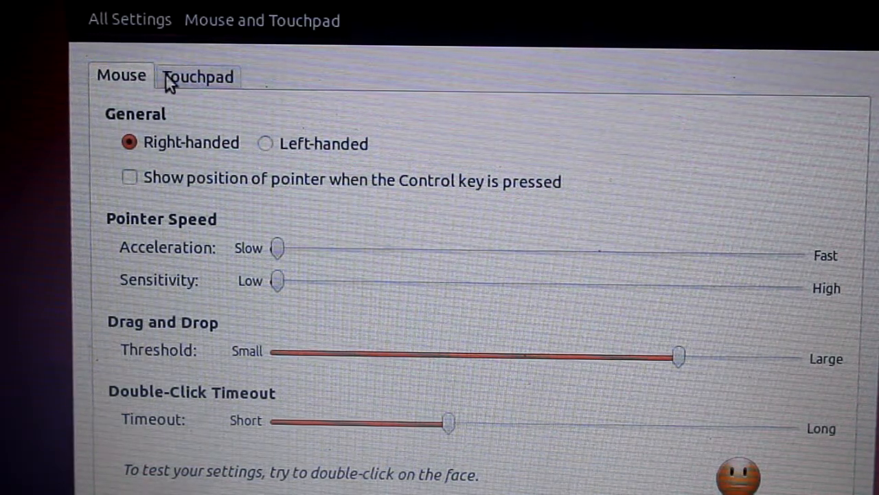
Set touchpad acceleration and sensitivity to maximum, enable two-finger and horizontal scrolling.
left_click(195, 76)
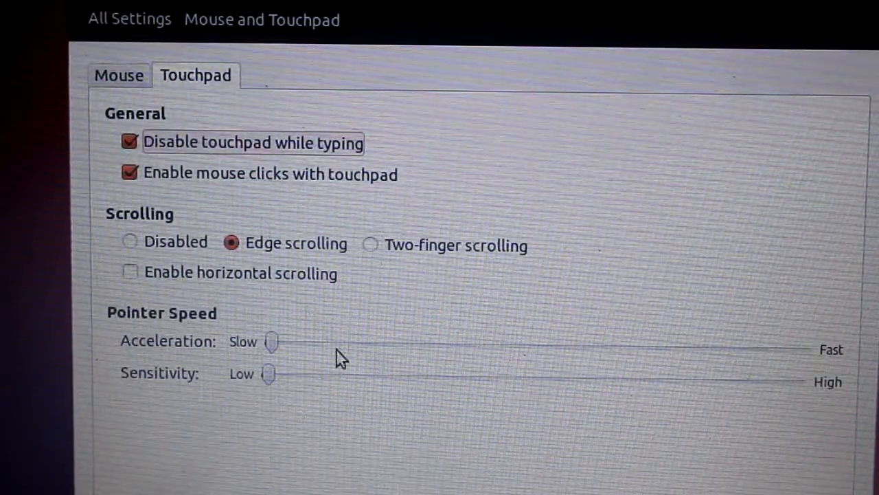
mouse_move(821, 357)
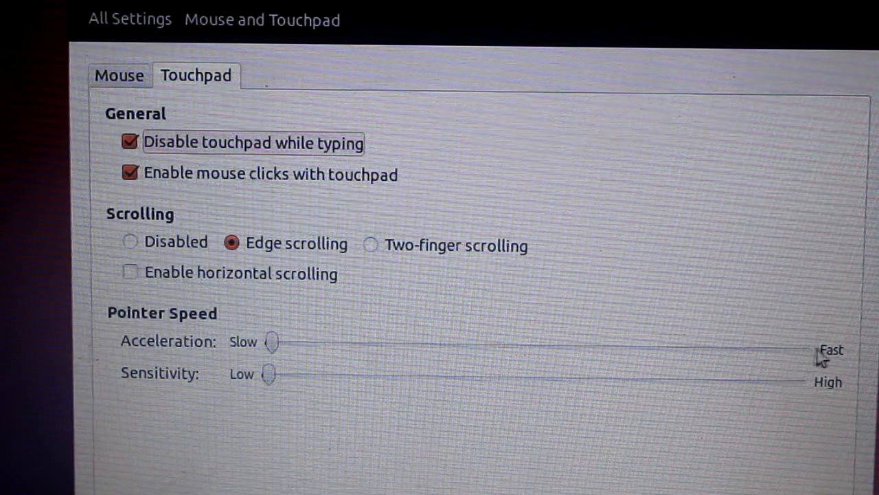
left_click_drag(272, 341, 745, 349)
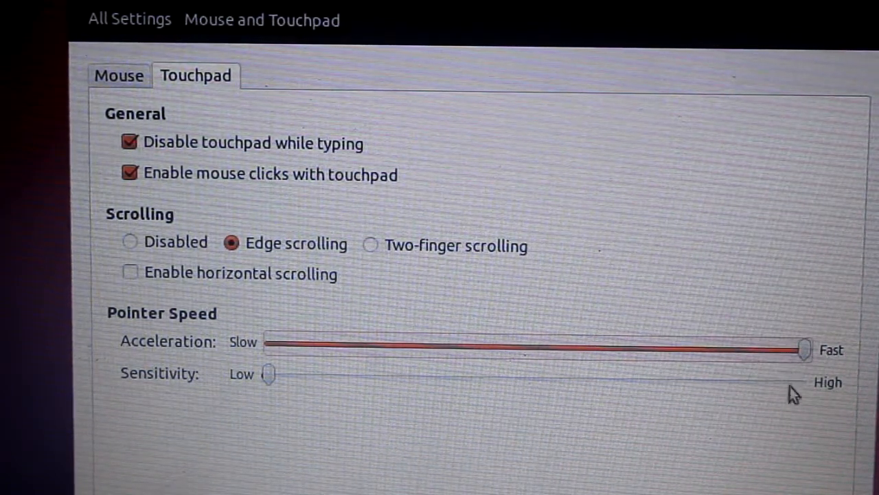
left_click_drag(268, 373, 797, 382)
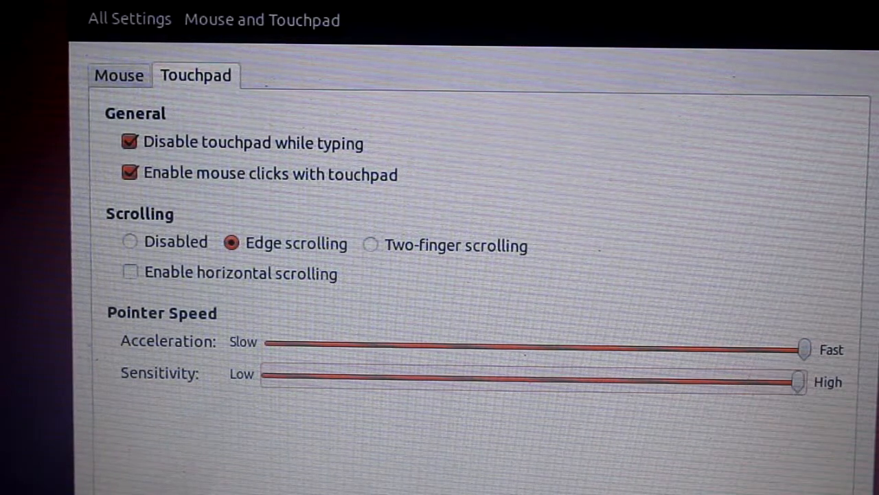
mouse_move(379, 255)
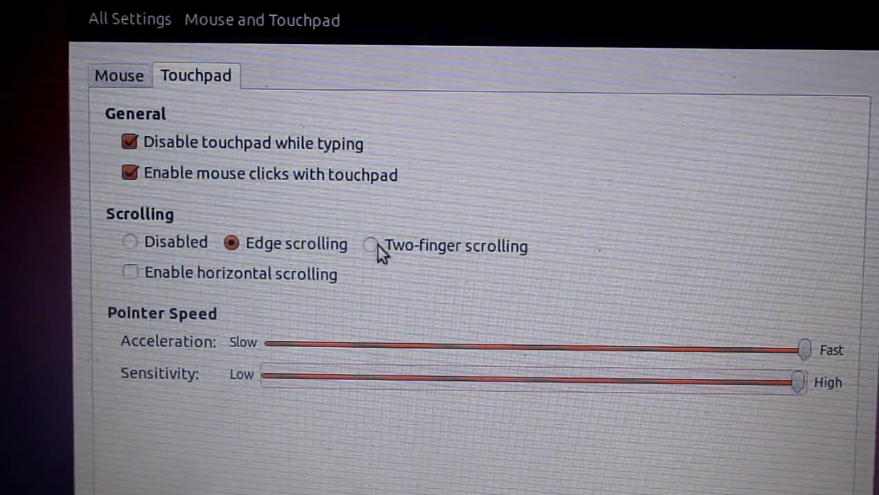
left_click(369, 244)
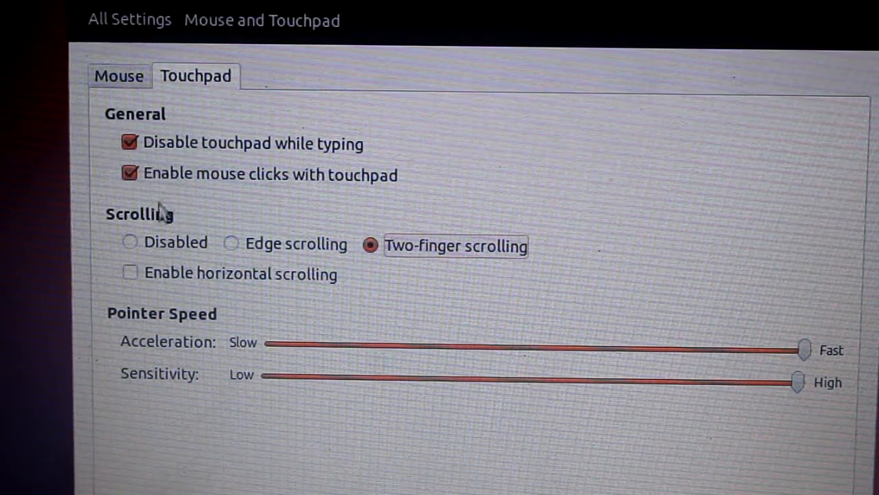
mouse_move(227, 330)
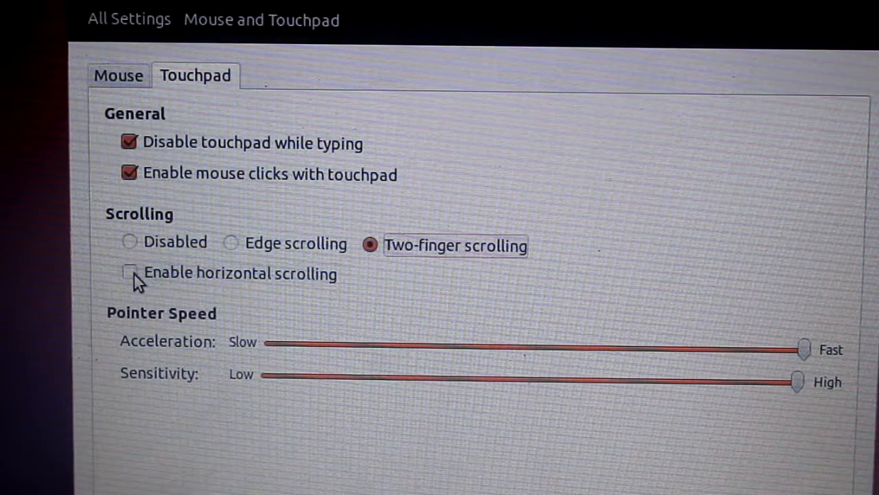
left_click(129, 273)
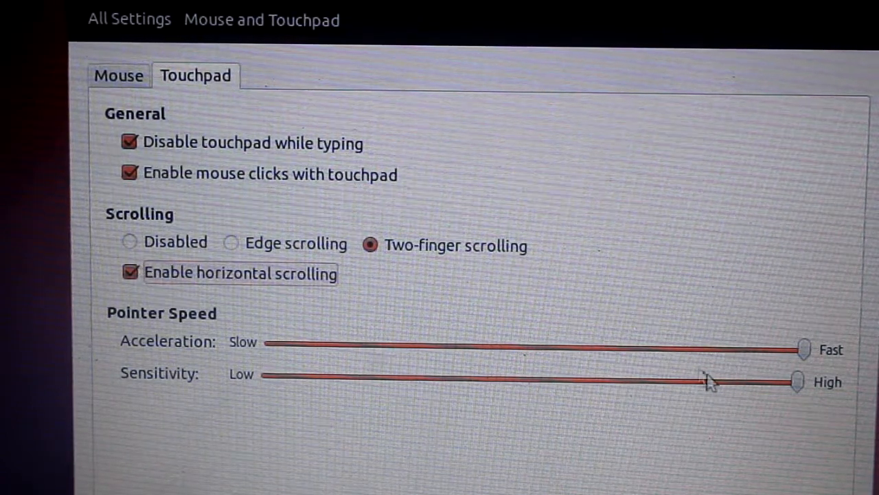